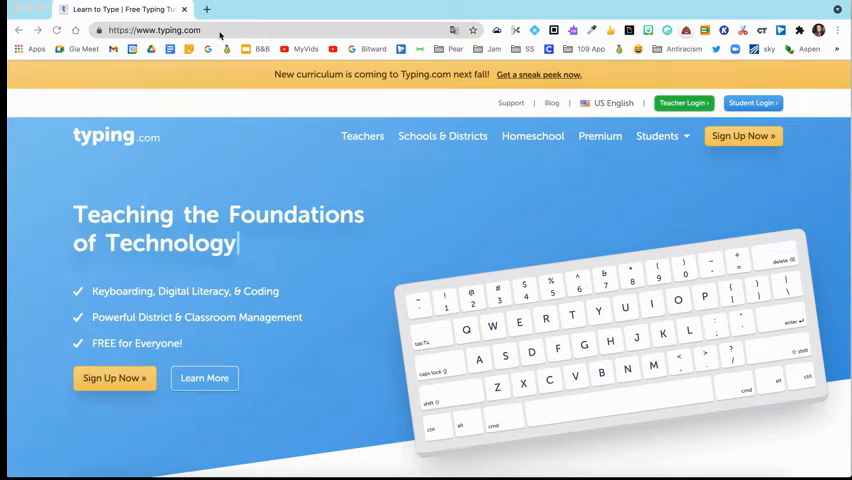
Step: Sign in through Teacher Login with a Google account to reach the teacher dashboard
click(160, 28)
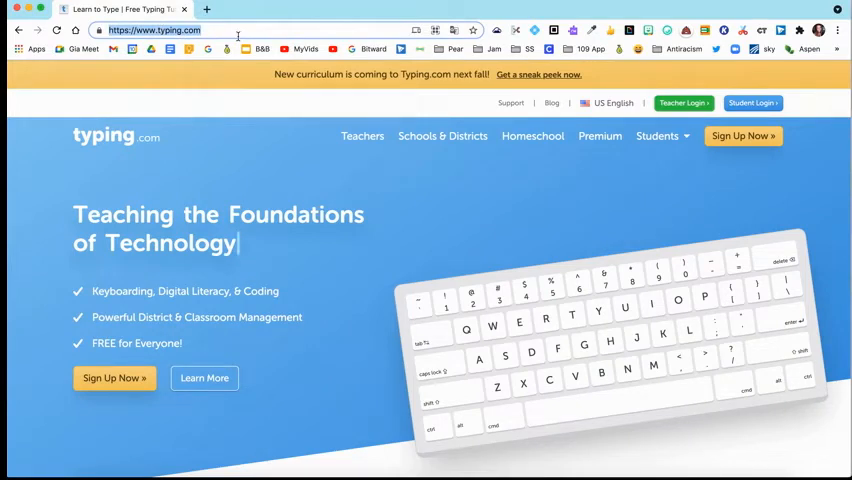
mouse_move(676, 114)
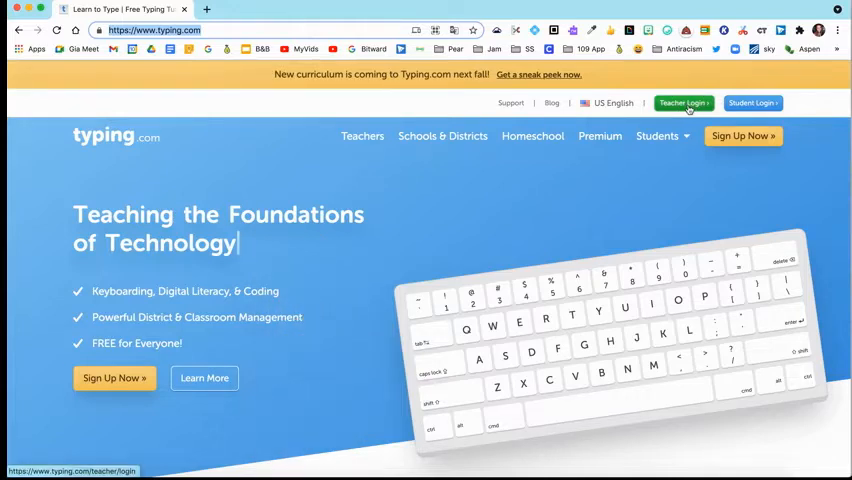
click(684, 102)
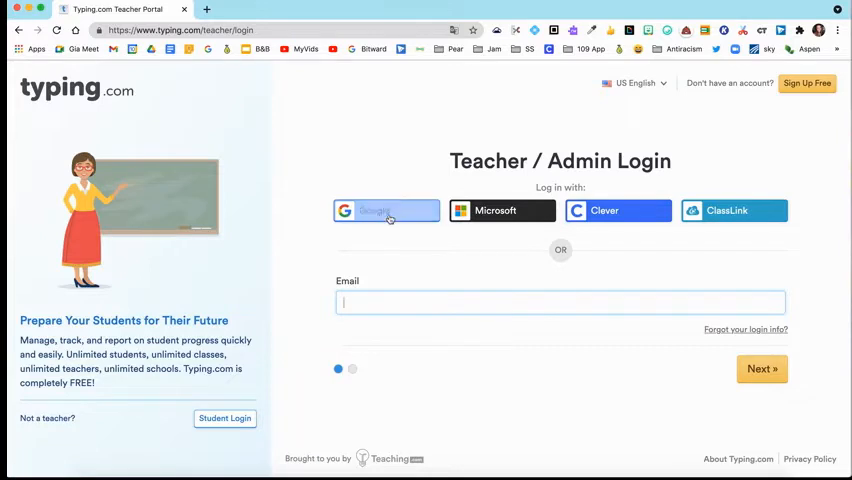
click(386, 210)
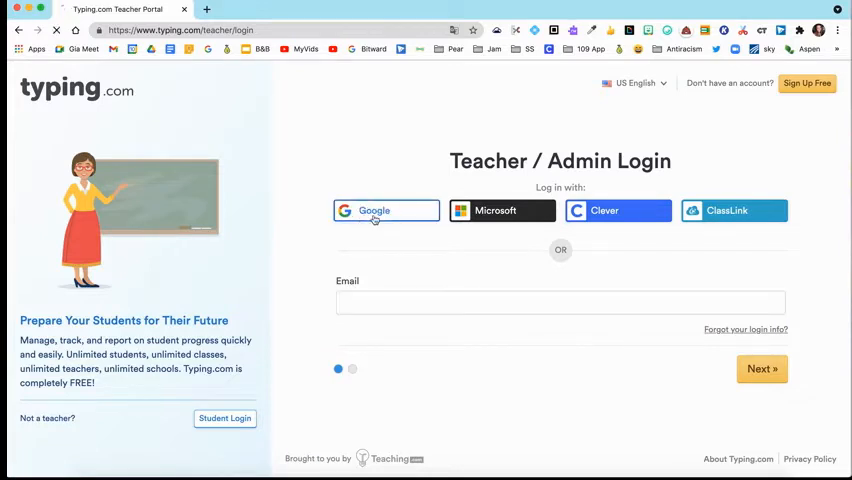
click(386, 210)
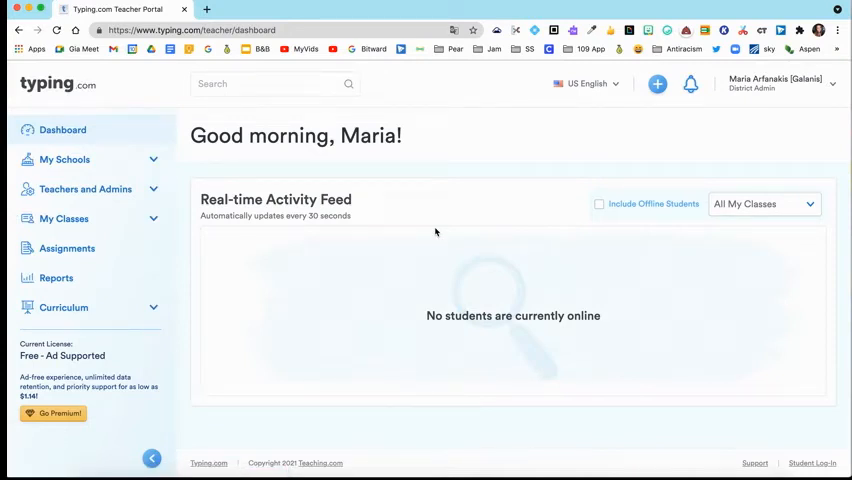
mouse_move(338, 246)
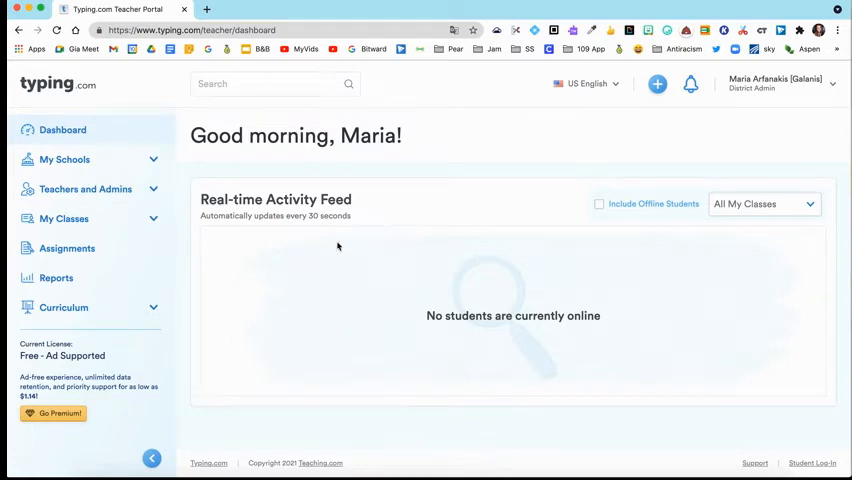
mouse_move(314, 246)
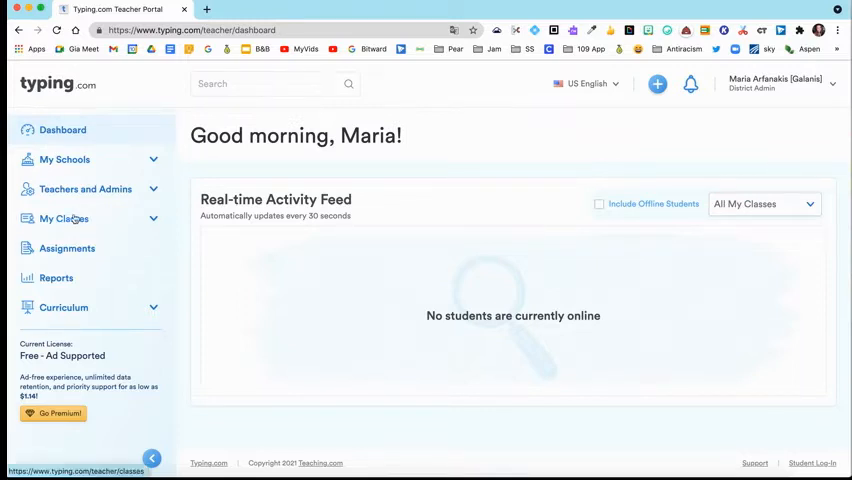
Step: Show My Classes, start Create A New Class, and close the Add a Class form unsaved
click(64, 218)
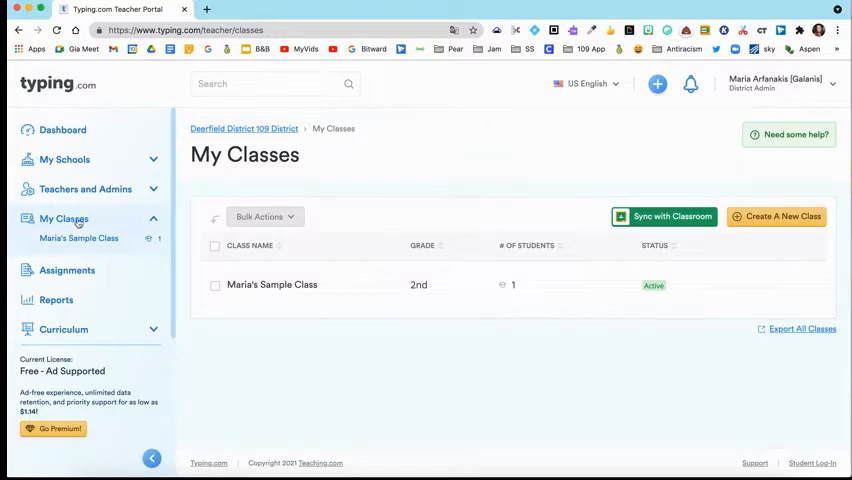
mouse_move(784, 216)
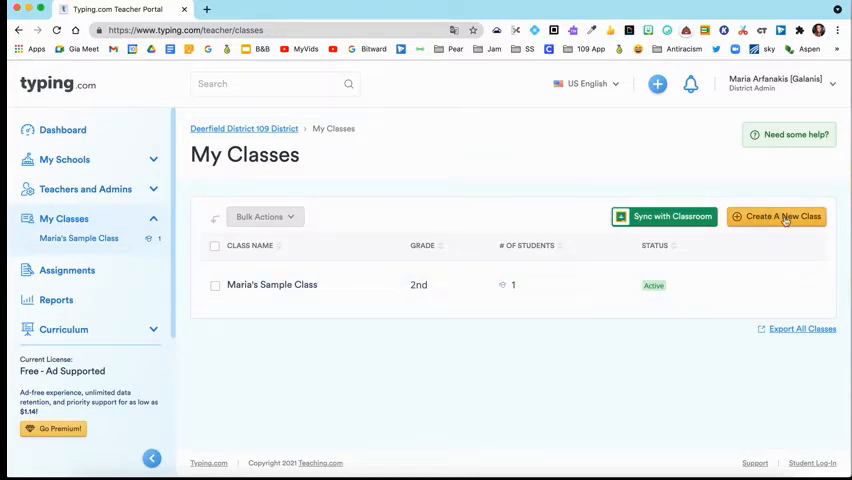
mouse_move(770, 220)
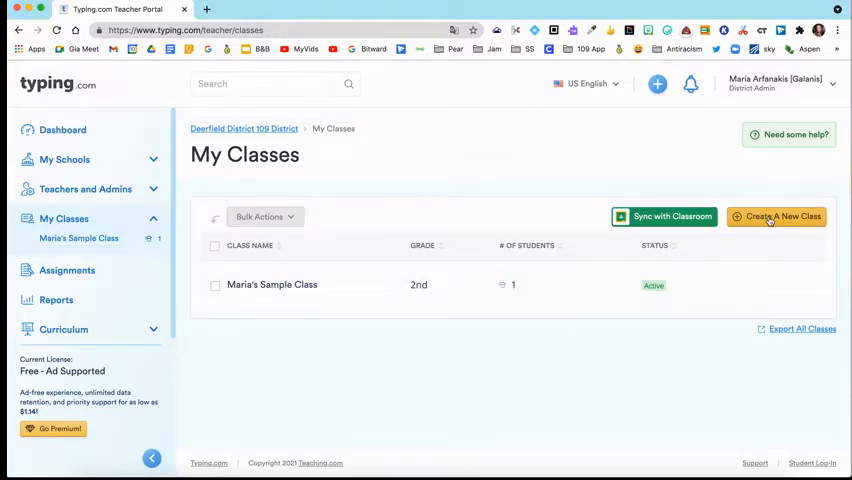
click(776, 216)
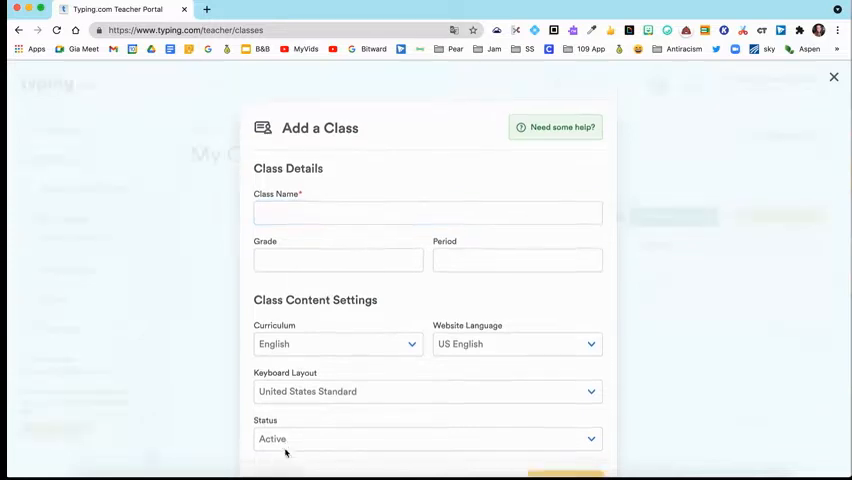
click(830, 78)
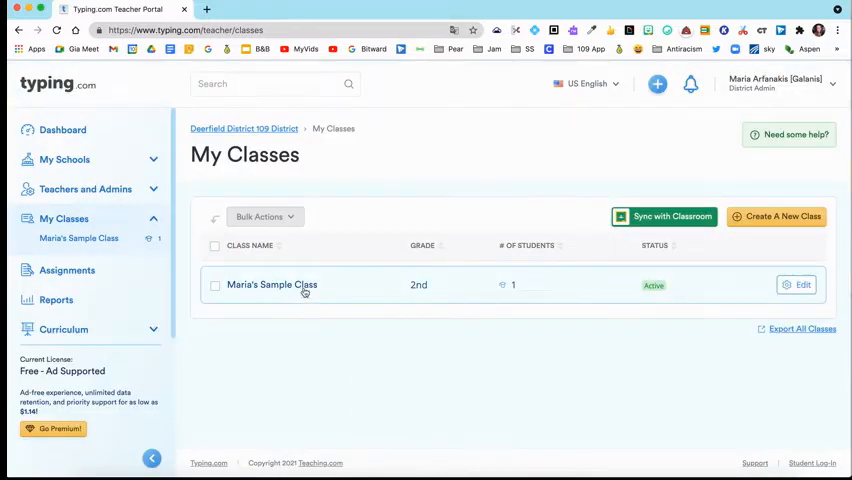
mouse_move(452, 312)
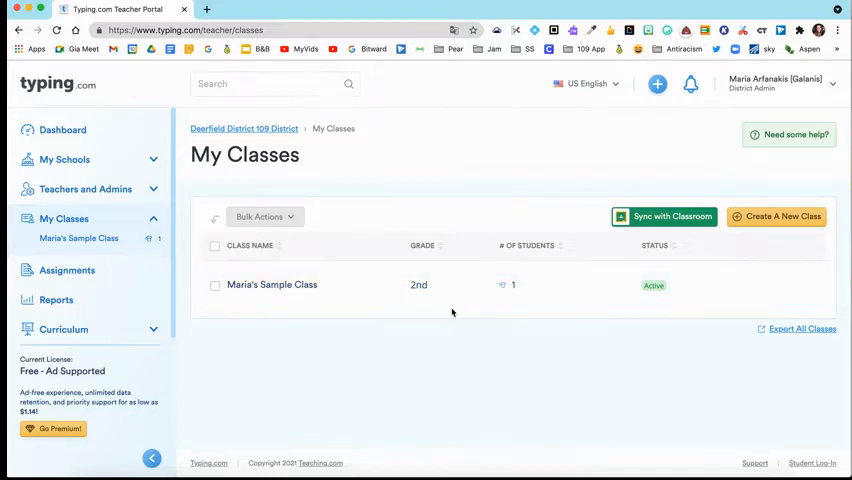
mouse_move(664, 216)
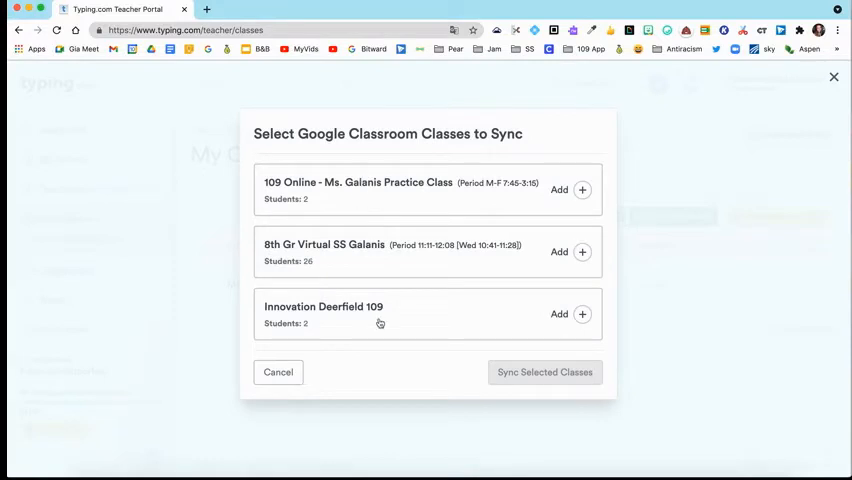
mouse_move(420, 336)
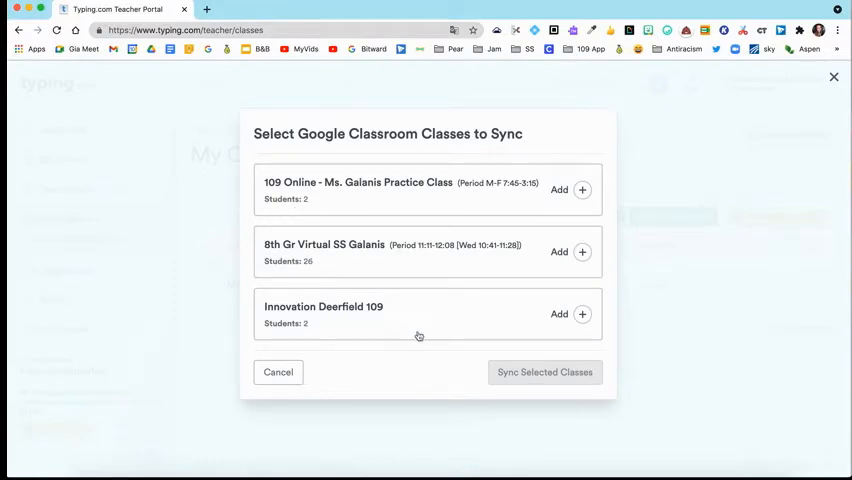
mouse_move(556, 268)
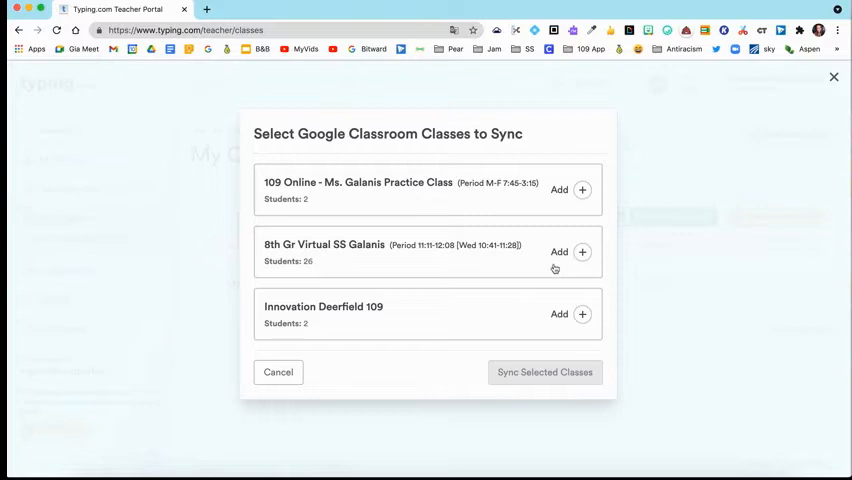
click(582, 314)
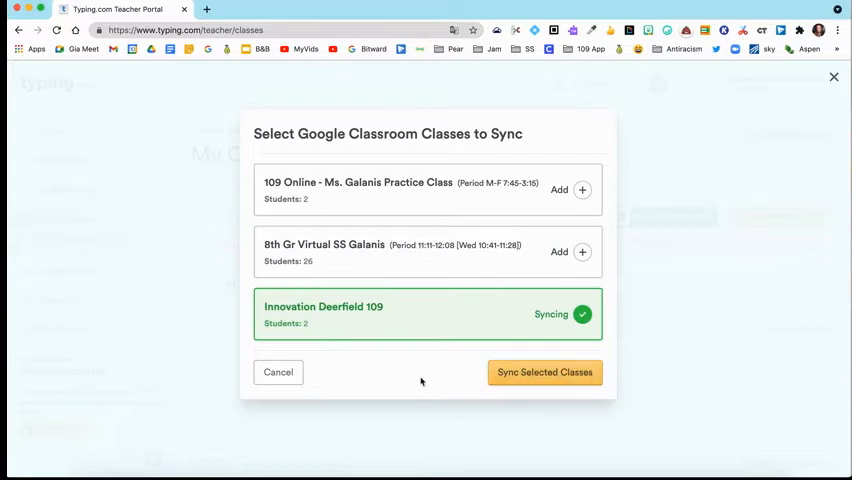
mouse_move(832, 78)
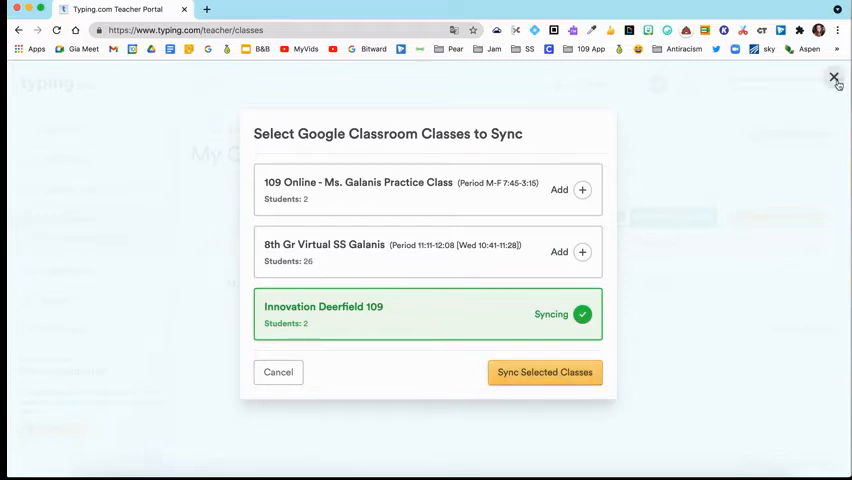
click(834, 76)
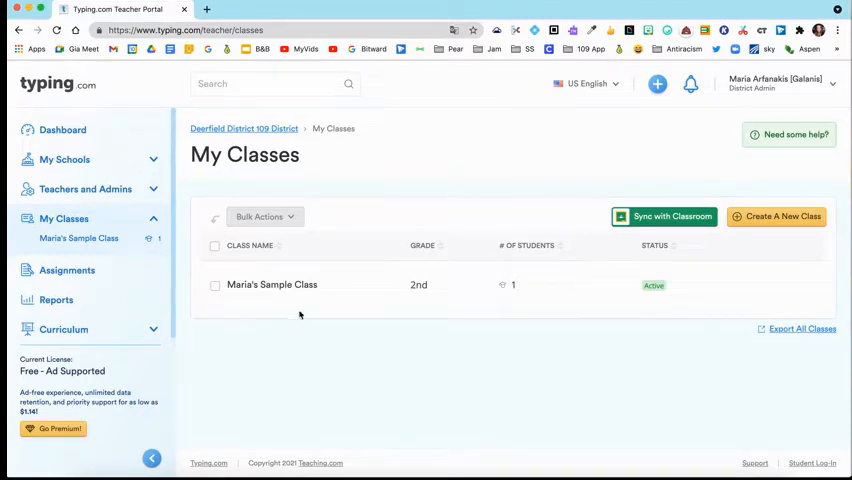
click(272, 284)
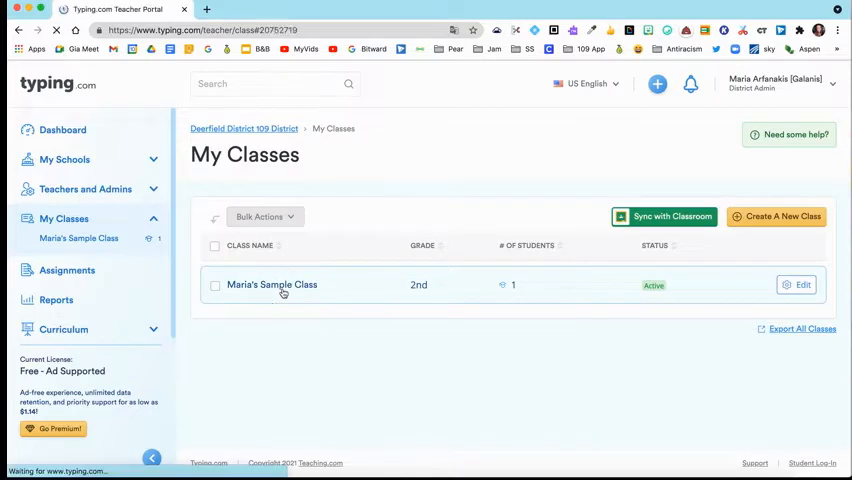
click(272, 284)
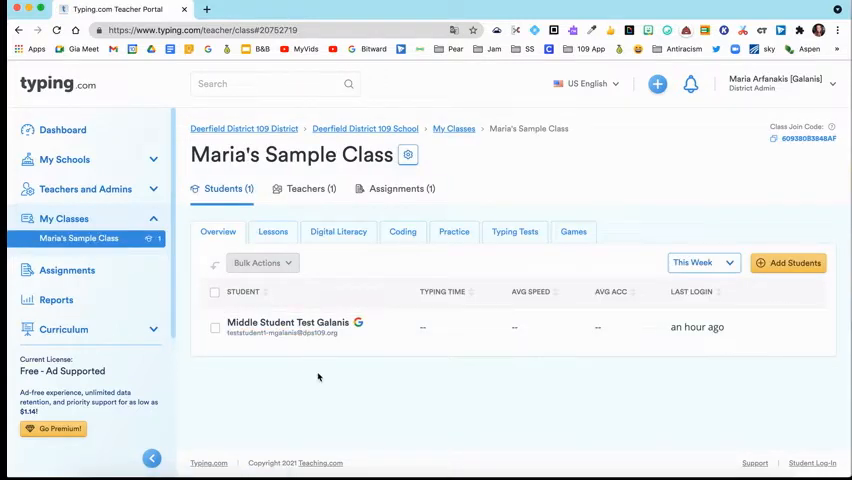
mouse_move(388, 396)
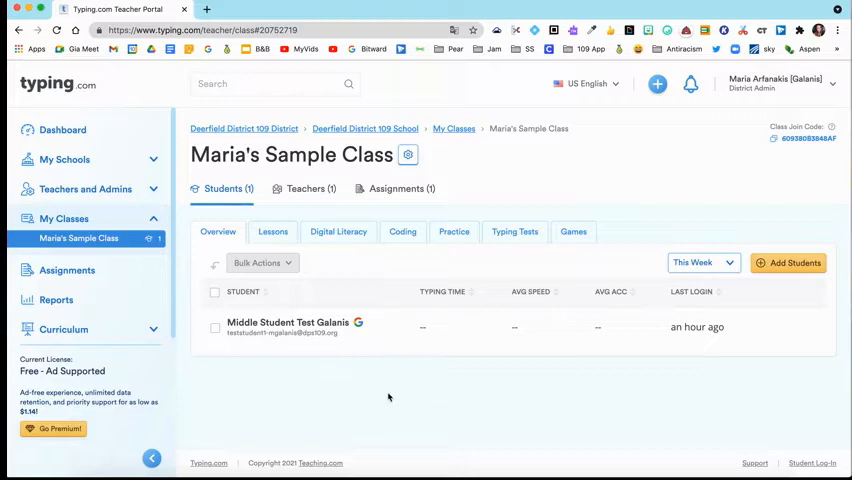
mouse_move(646, 372)
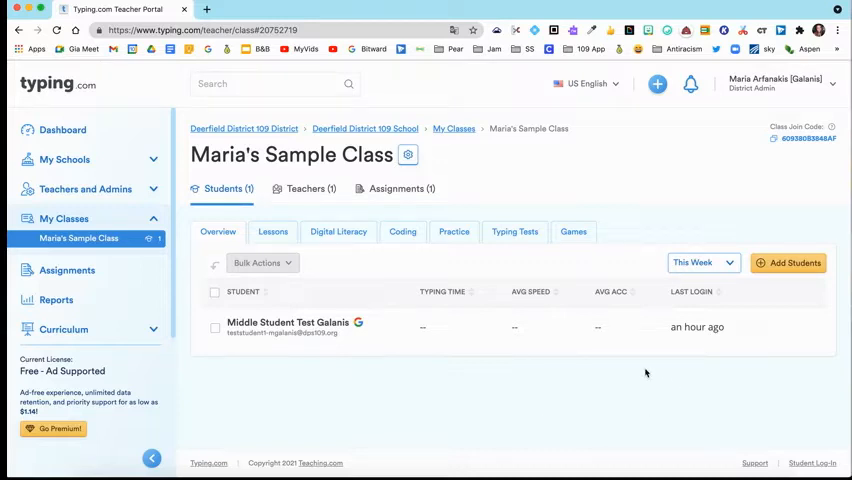
mouse_move(510, 378)
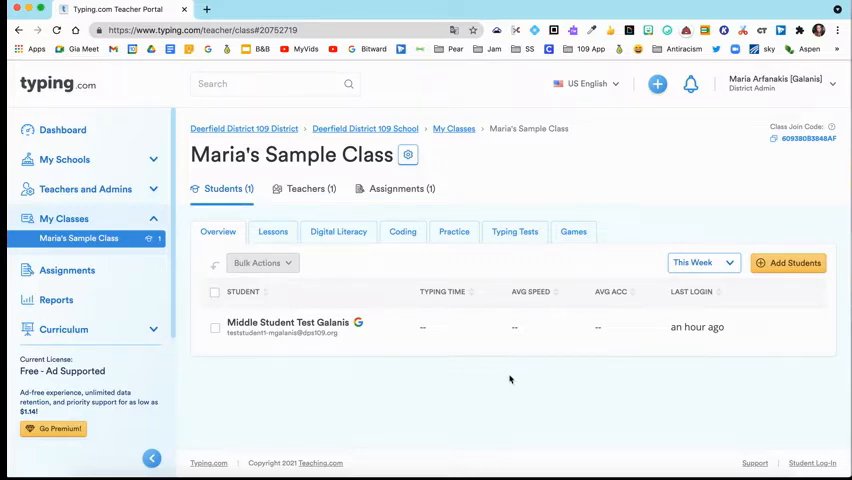
mouse_move(672, 382)
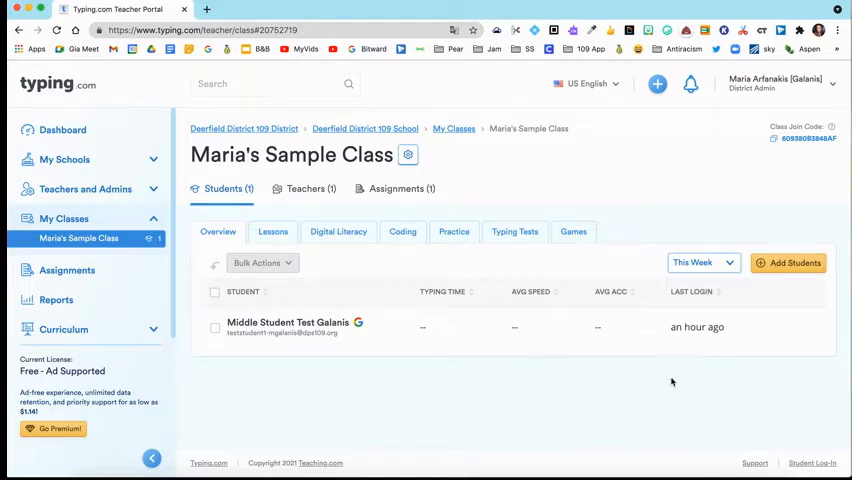
mouse_move(788, 262)
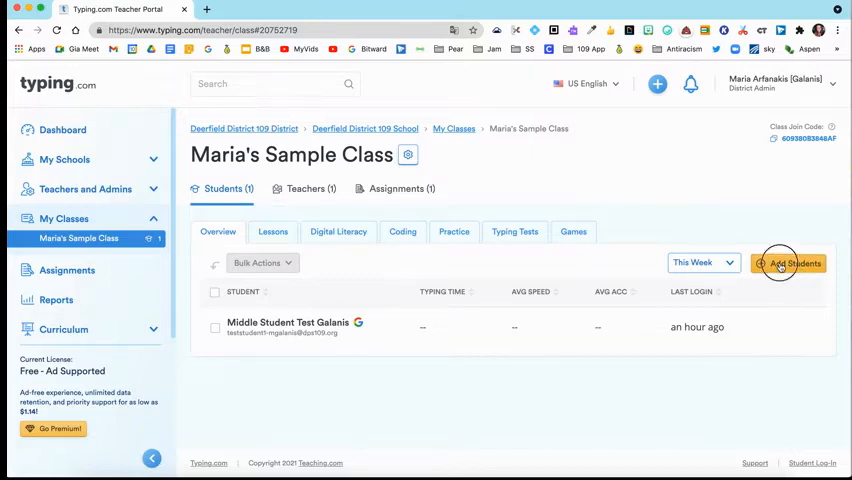
click(792, 264)
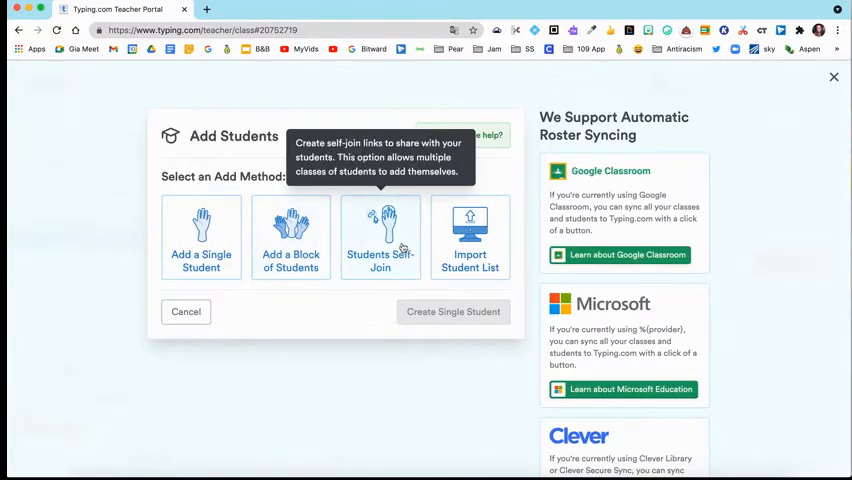
mouse_move(470, 240)
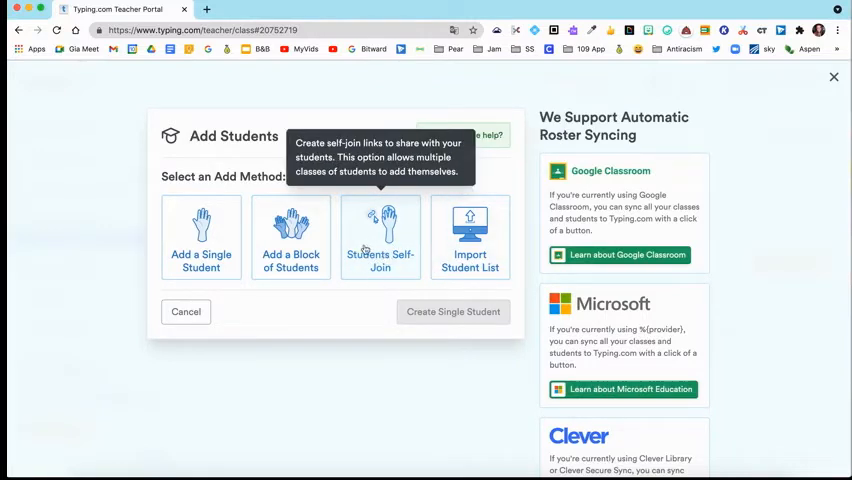
click(380, 238)
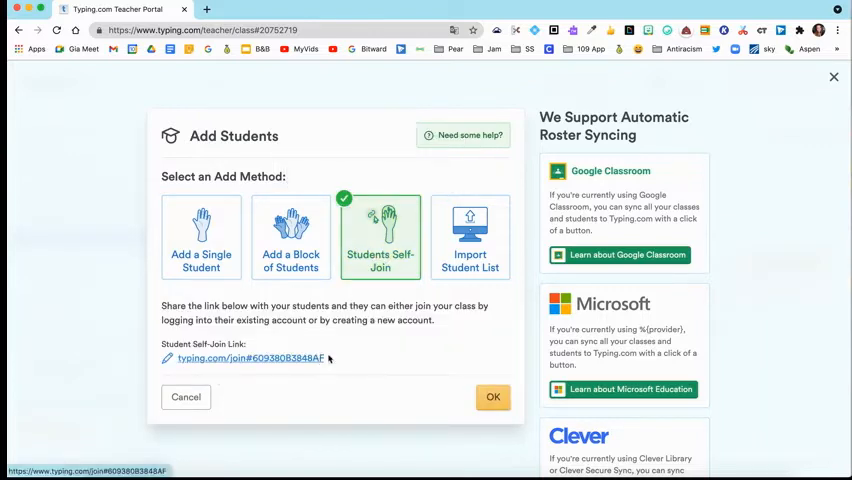
mouse_move(224, 362)
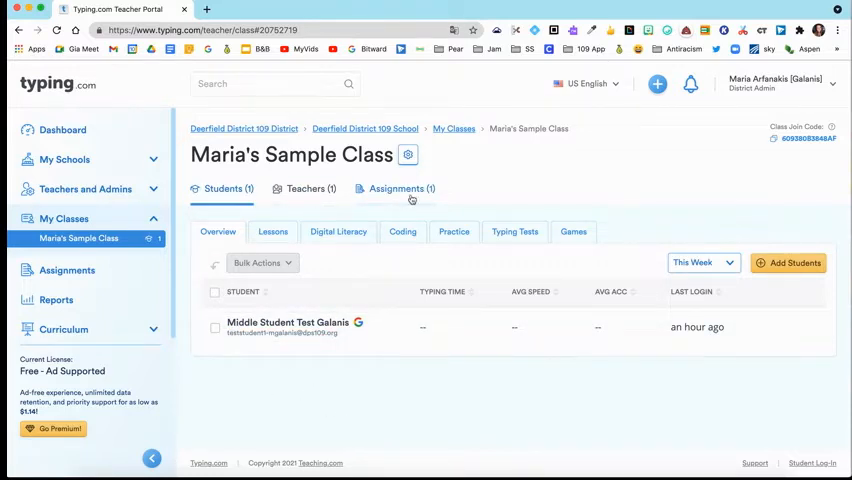
Step: Go to the sample class's Assignments and start Add Assignment to see the type choices
click(396, 188)
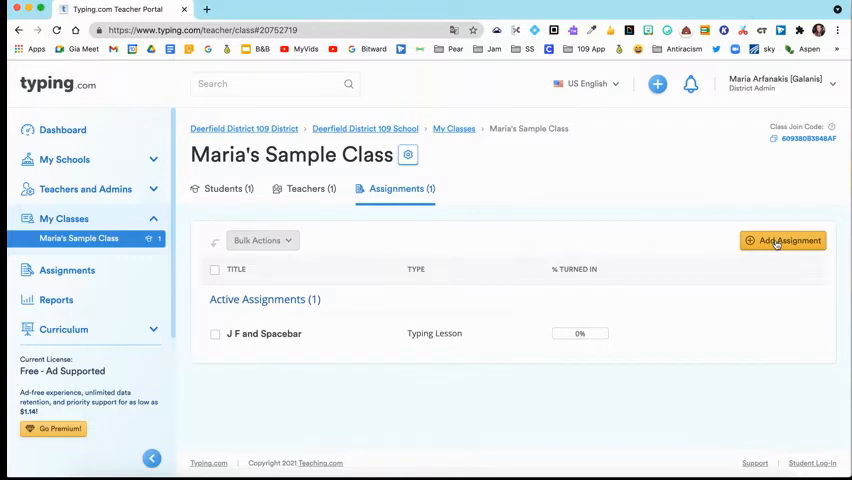
click(782, 240)
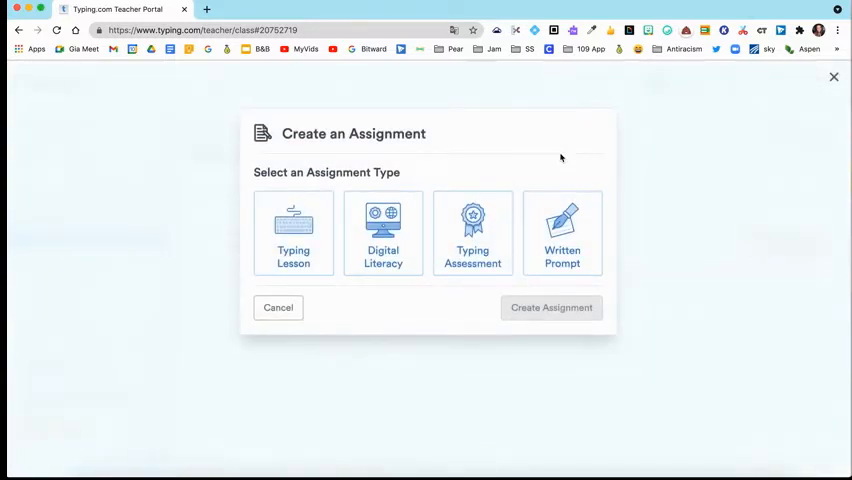
mouse_move(294, 236)
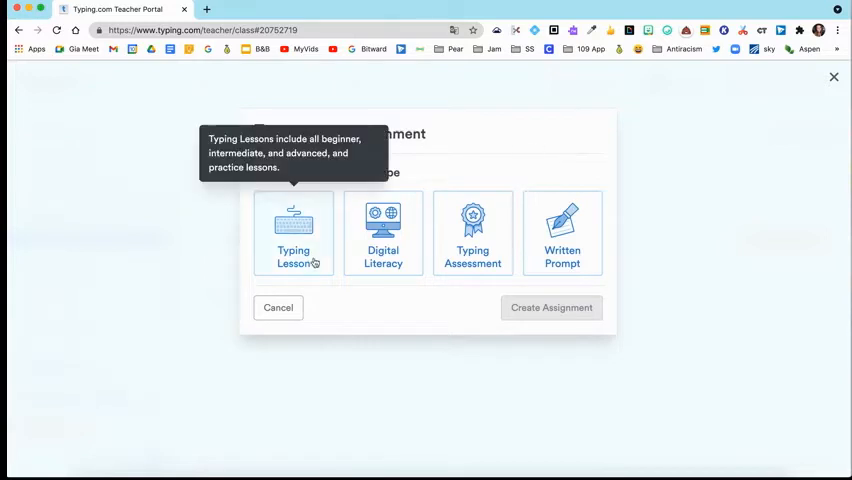
mouse_move(384, 232)
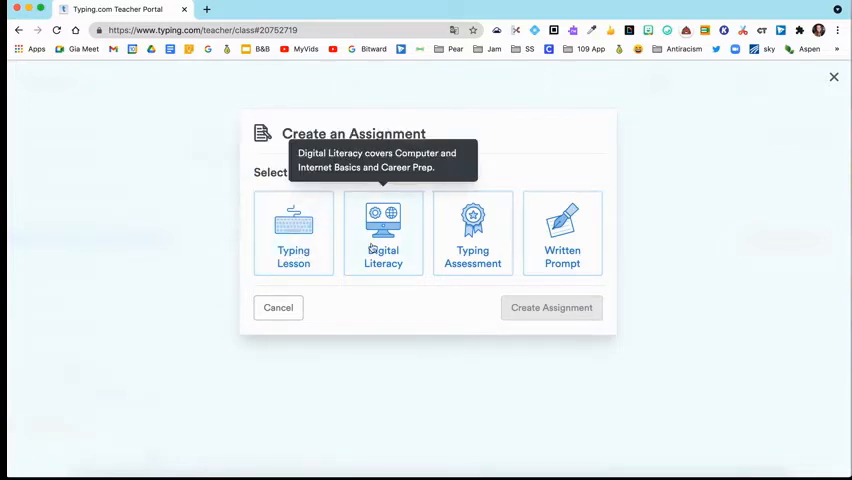
mouse_move(472, 232)
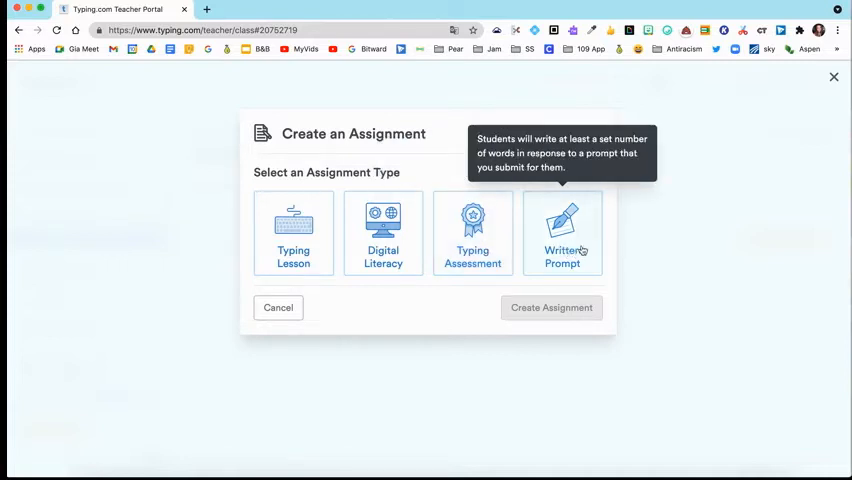
mouse_move(292, 236)
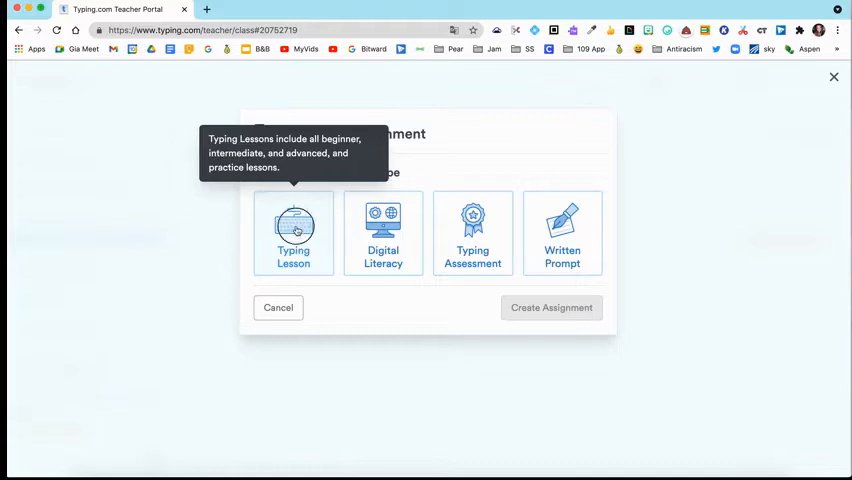
Step: Choose Typing Lesson as the assignment type and review the form for Maria's Sample Class
click(292, 232)
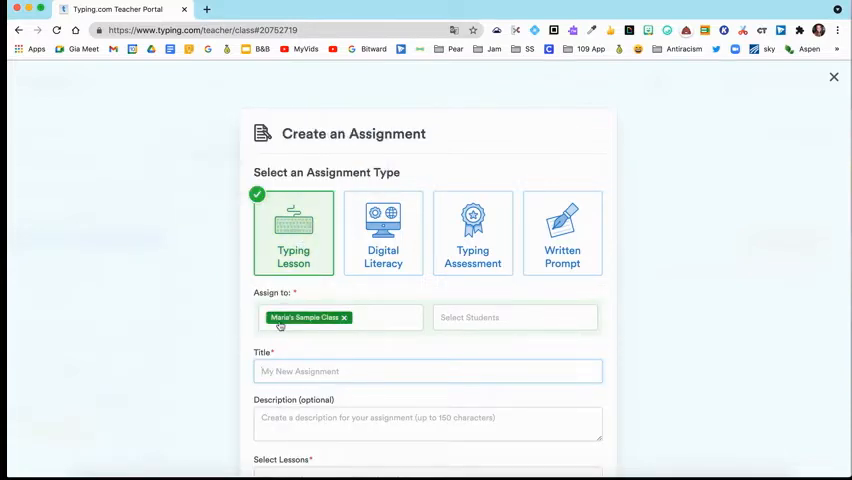
scroll(down, 3)
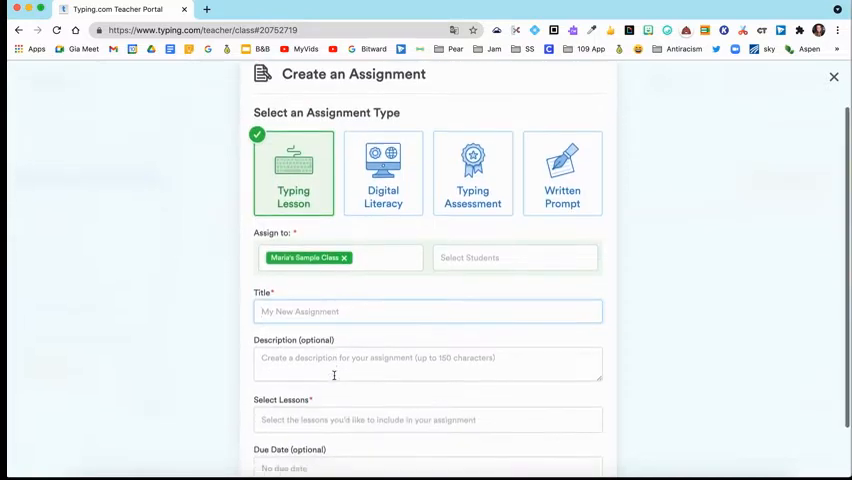
scroll(down, 3)
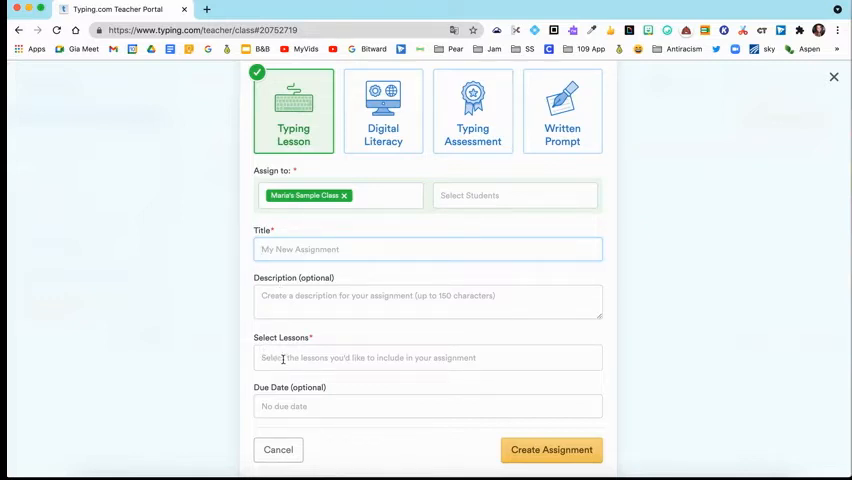
Step: Add the U, R, and K Keys (Beginner) lesson from the Select Lessons list
click(426, 356)
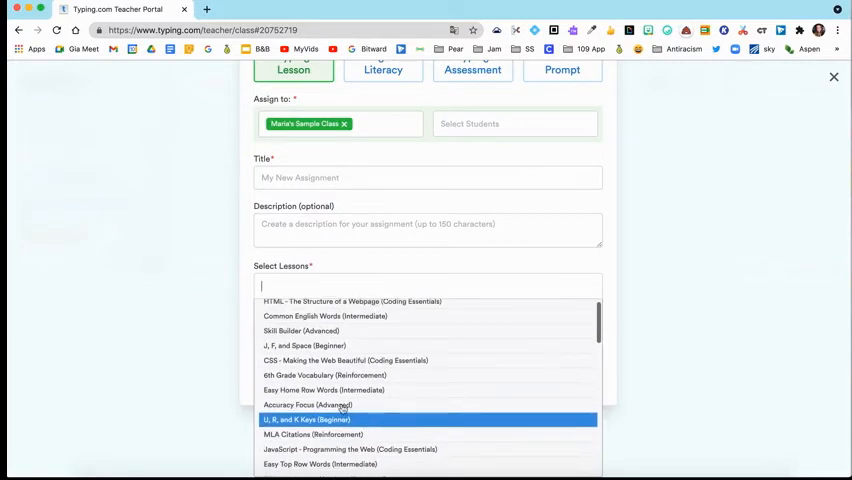
mouse_move(320, 344)
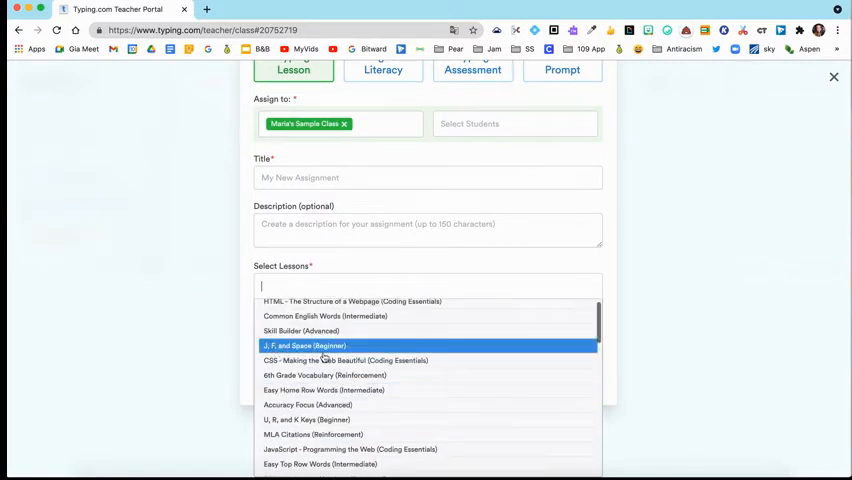
mouse_move(308, 420)
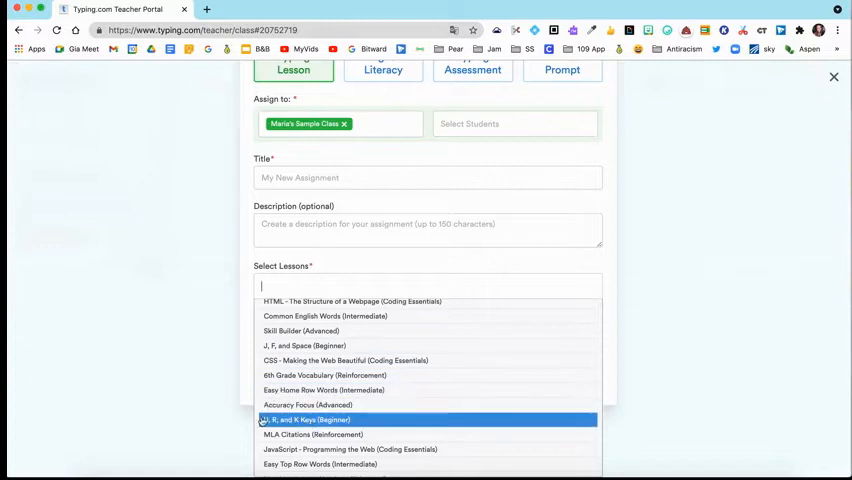
mouse_move(268, 424)
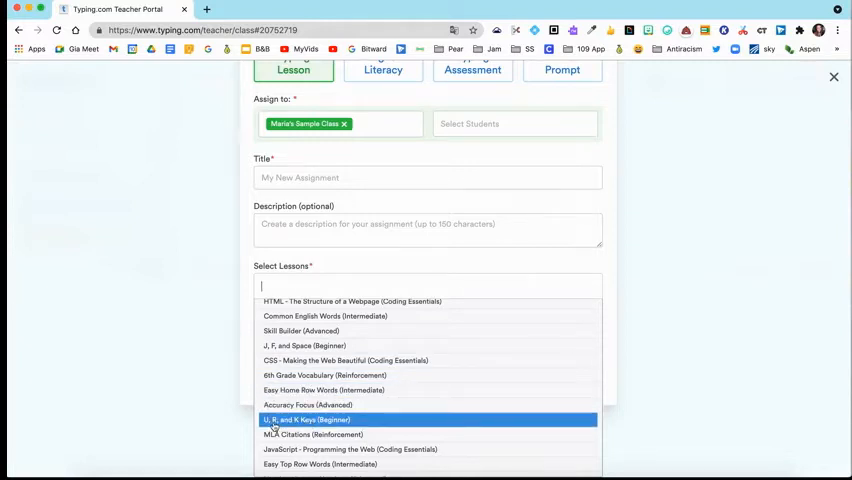
click(310, 420)
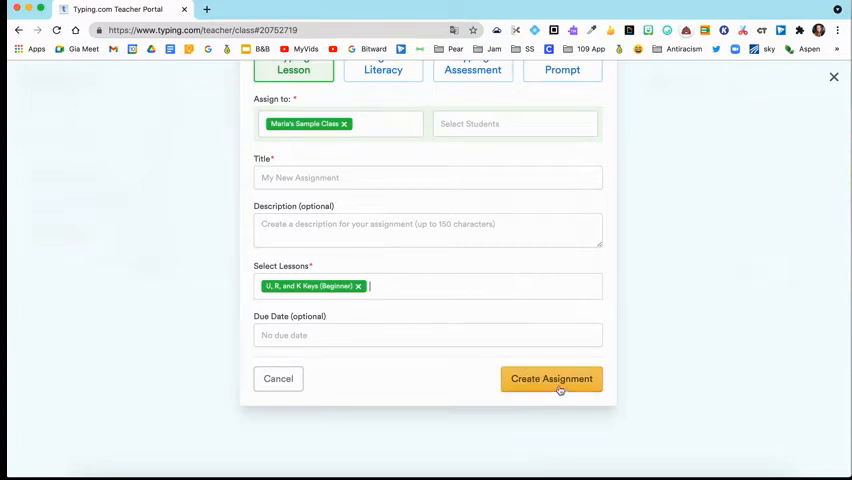
Step: After the Title required error, enter the title 'sample' and create the assignment
click(552, 378)
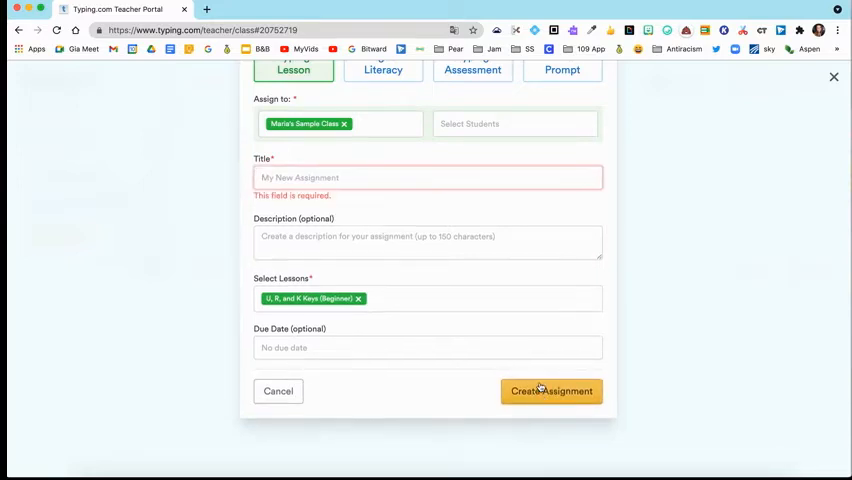
mouse_move(550, 390)
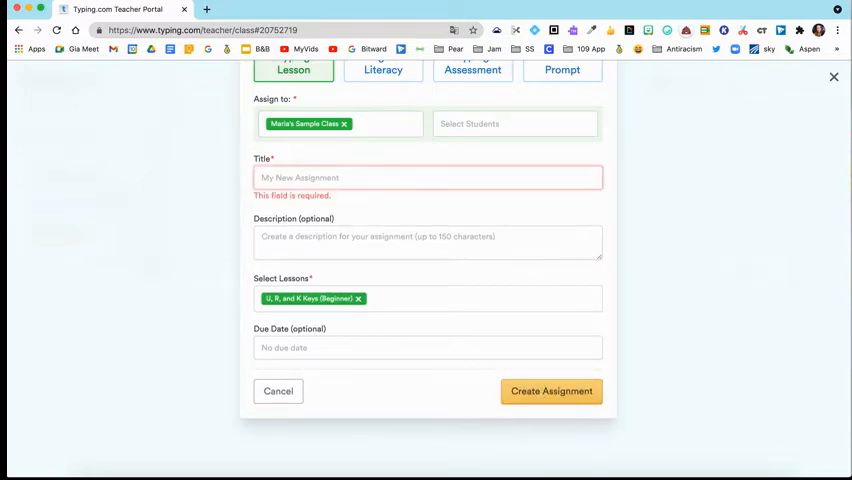
text(sample)
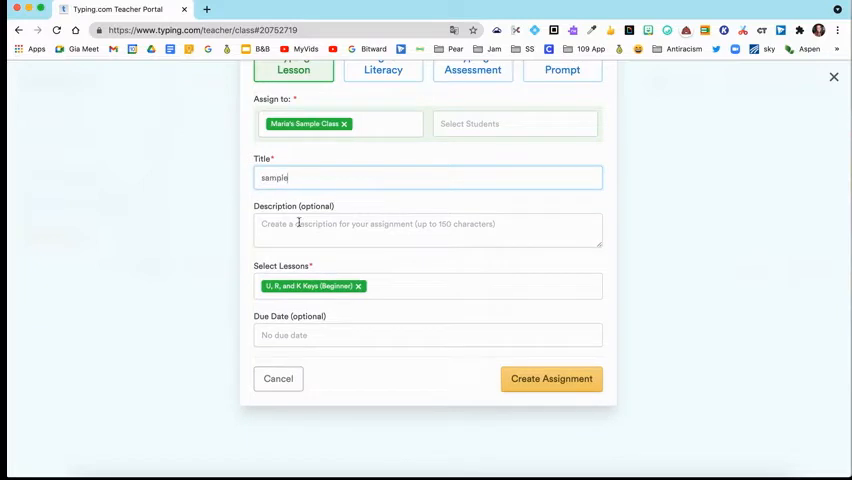
click(552, 380)
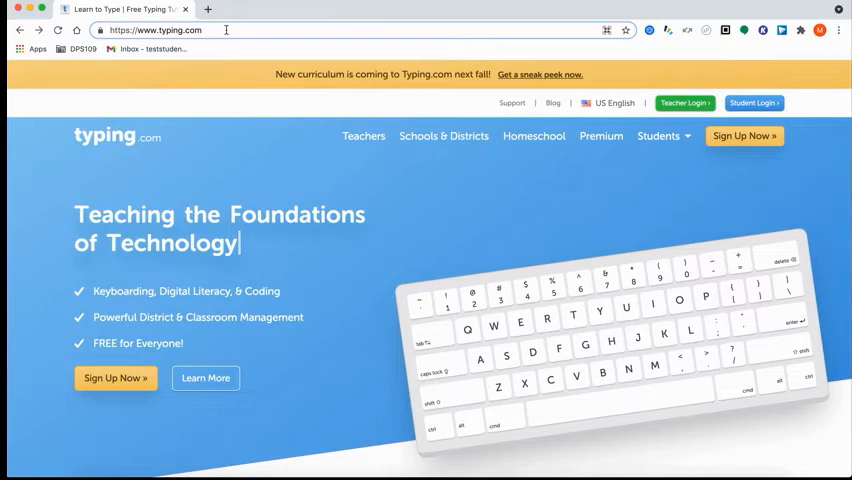
mouse_move(230, 28)
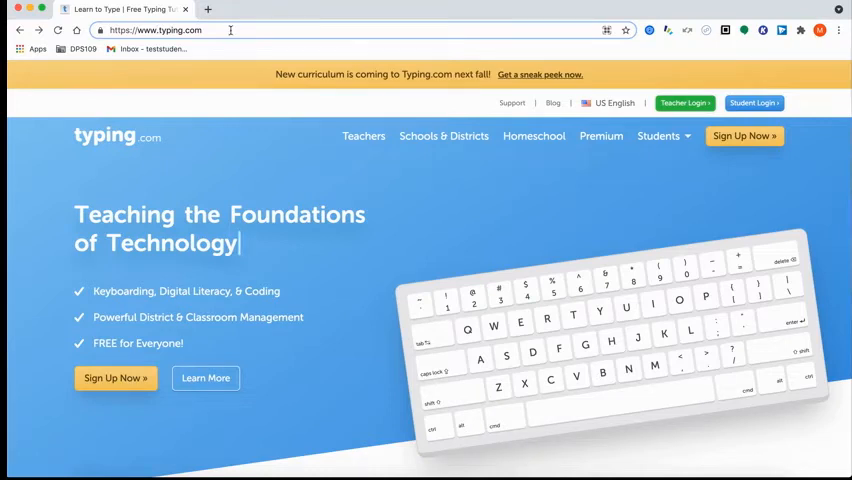
Step: Go to Student Login from the homepage and choose Google sign-in
click(754, 102)
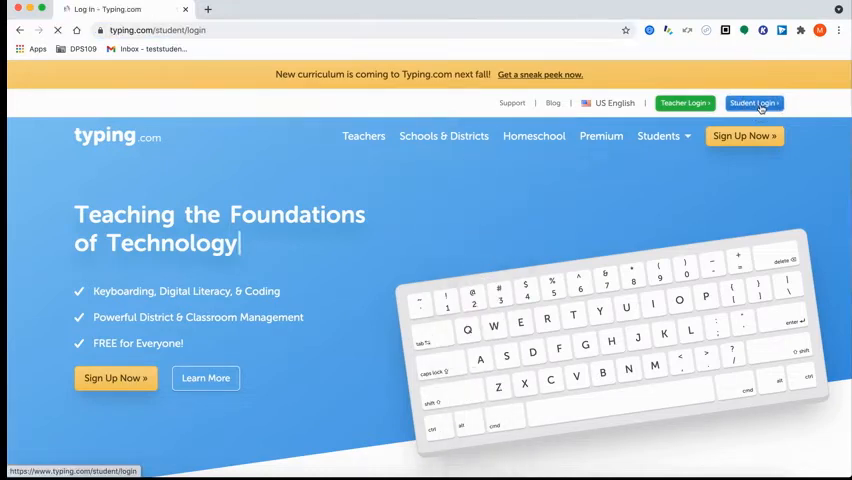
click(754, 102)
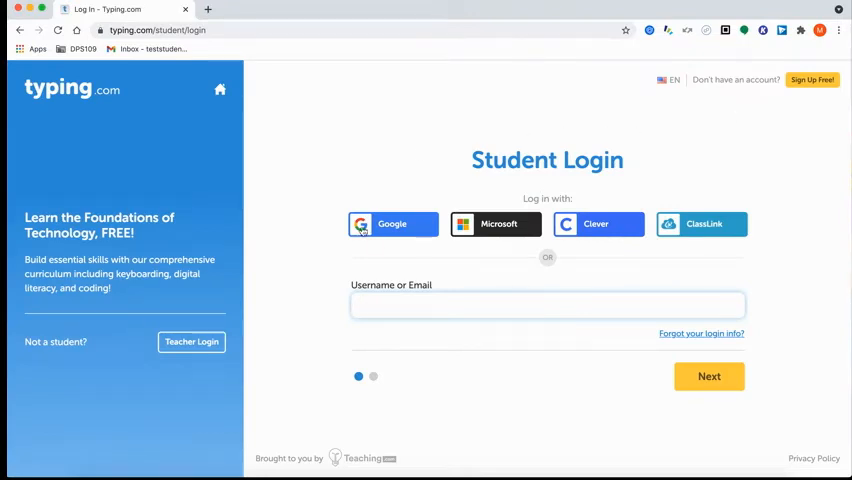
click(392, 224)
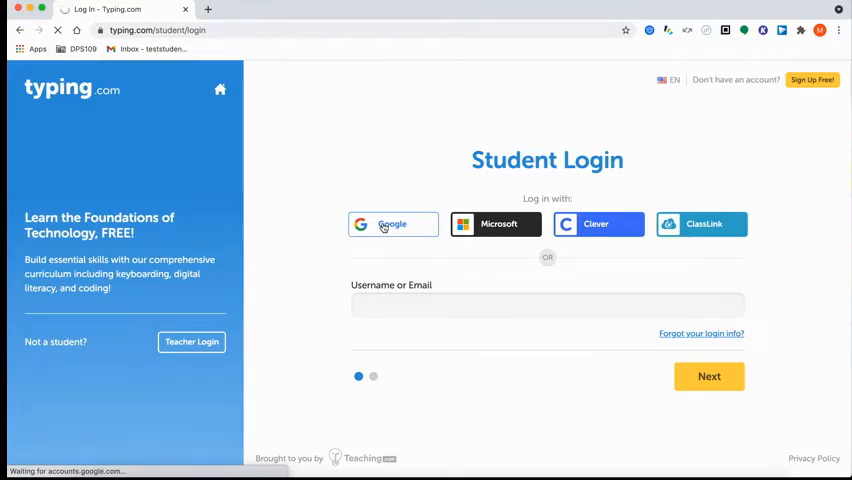
Step: Pick the student Google account to land on the Lessons dashboard with both assignments
click(392, 224)
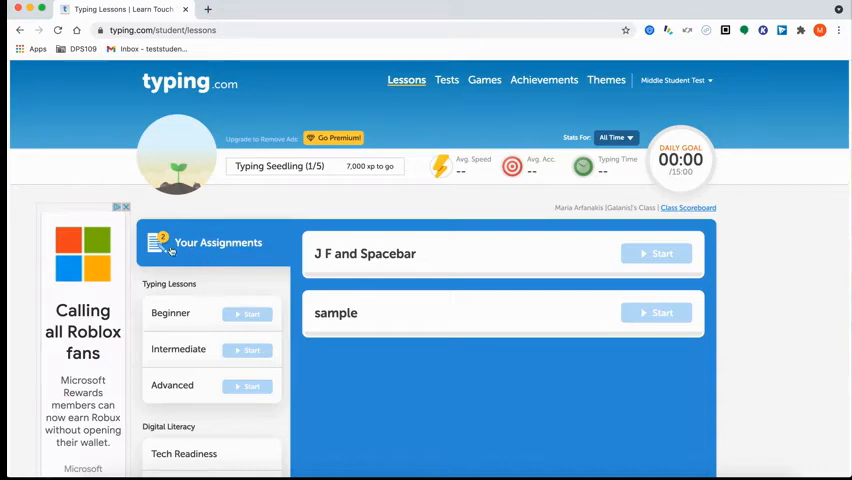
mouse_move(416, 232)
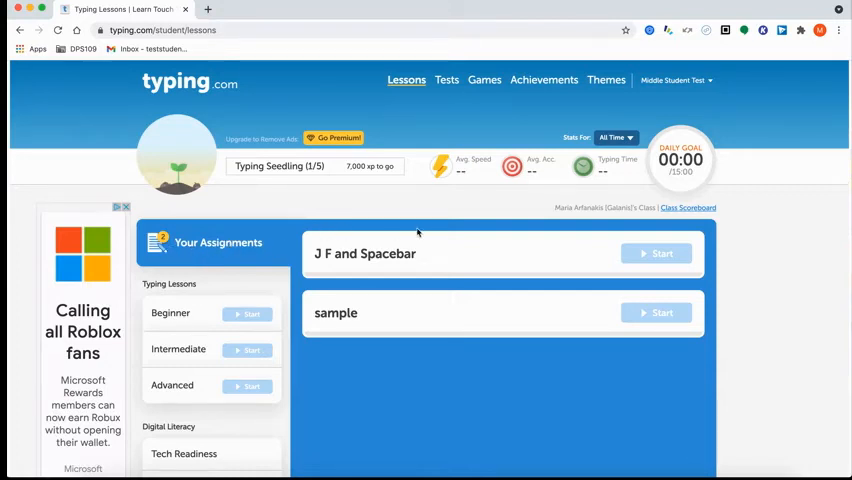
mouse_move(656, 252)
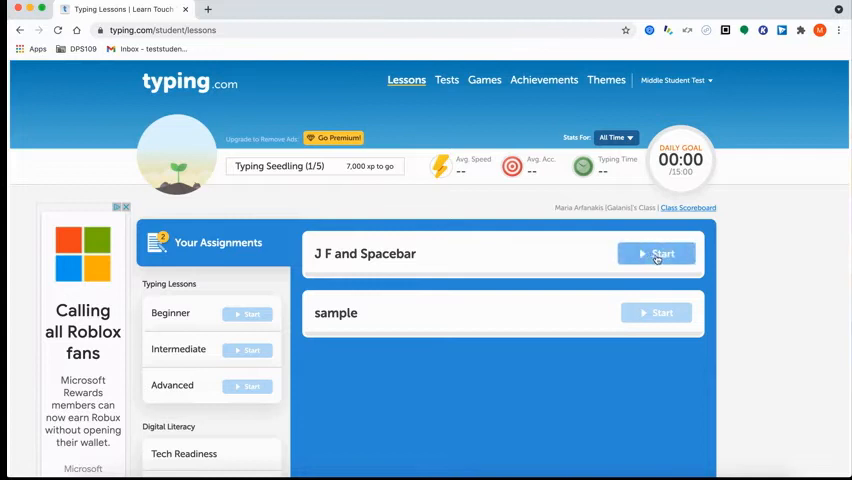
mouse_move(662, 252)
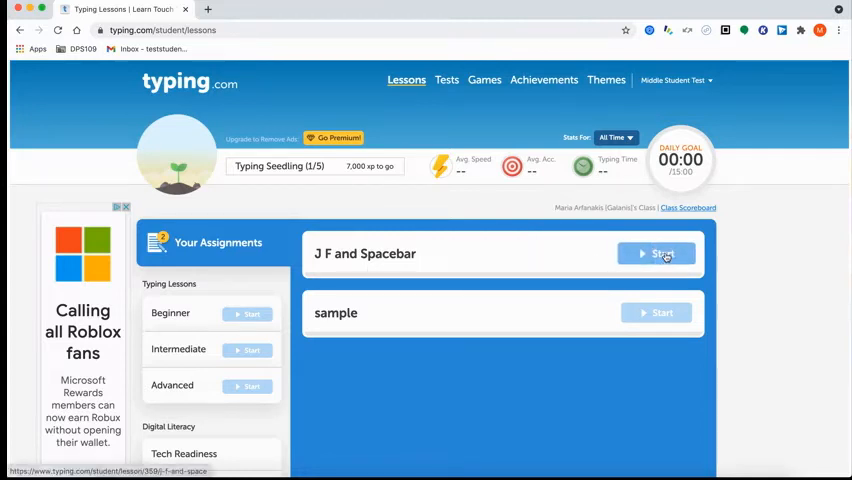
Step: Start the J F and Spacebar assignment and skip its intro video
click(656, 252)
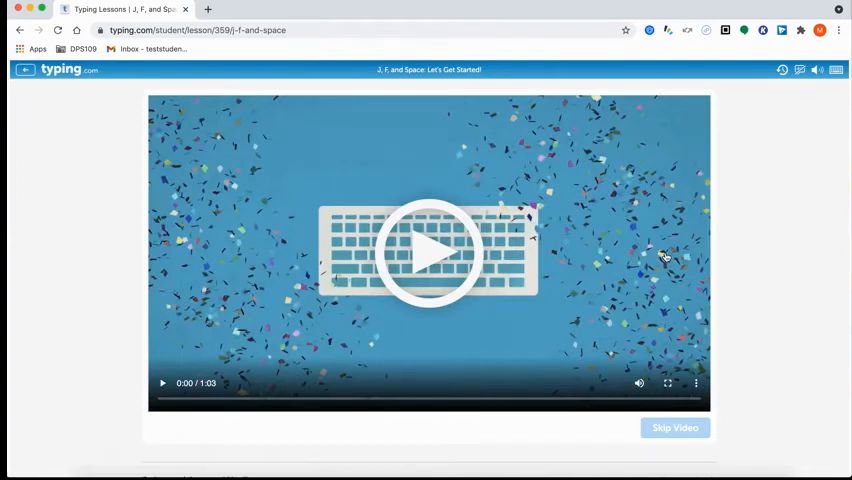
mouse_move(688, 320)
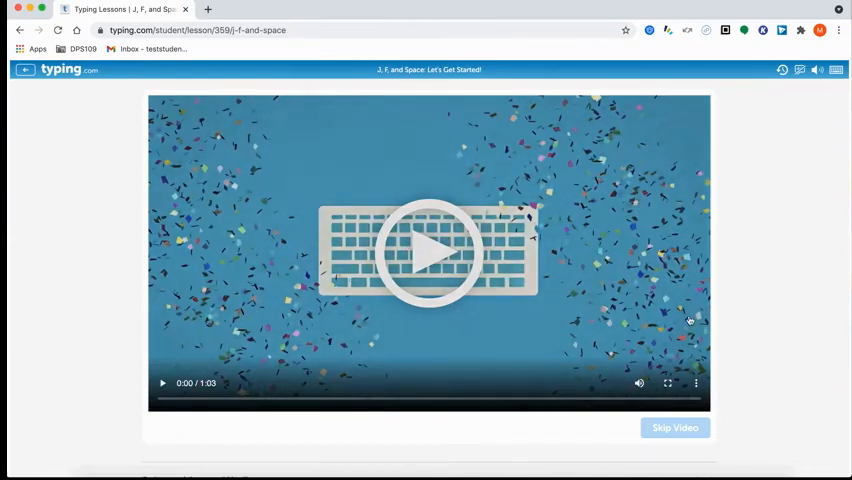
click(676, 428)
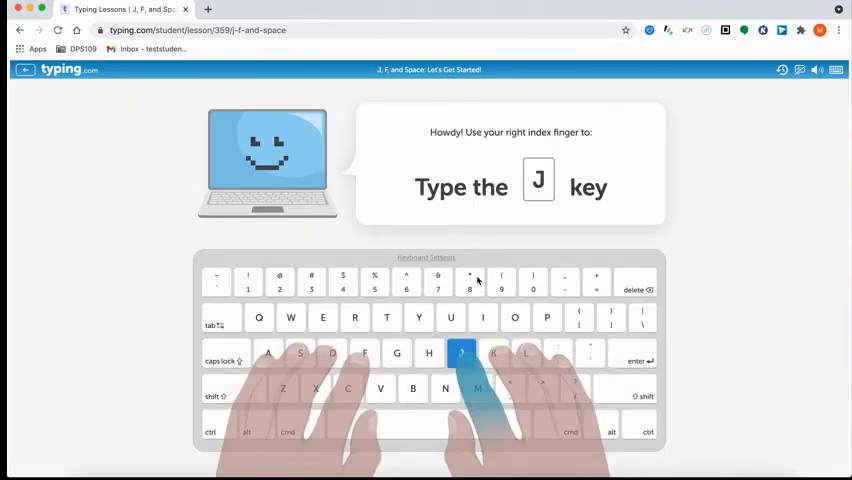
Step: Hit a wrong H, then the requested J, and type the row of j letters in the drill
key(h)
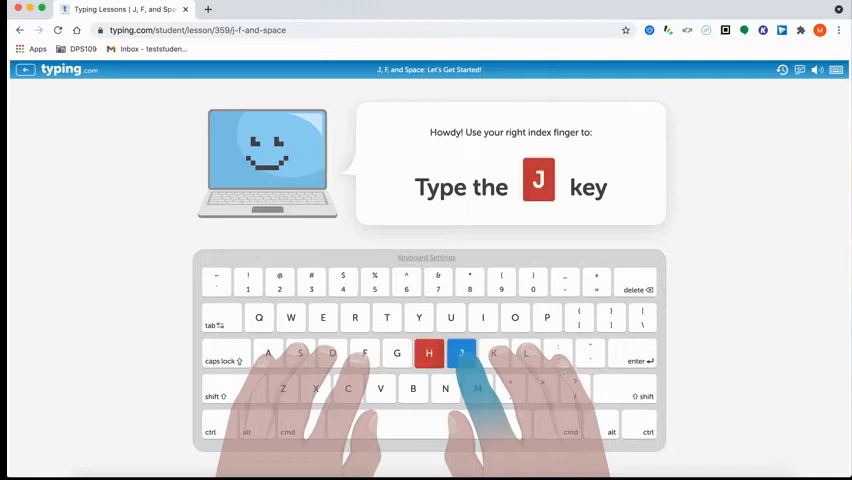
key(j)
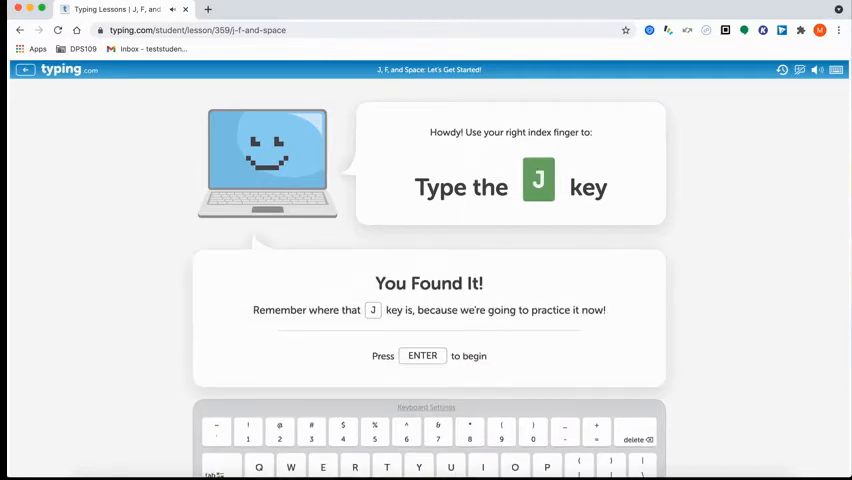
key(enter)
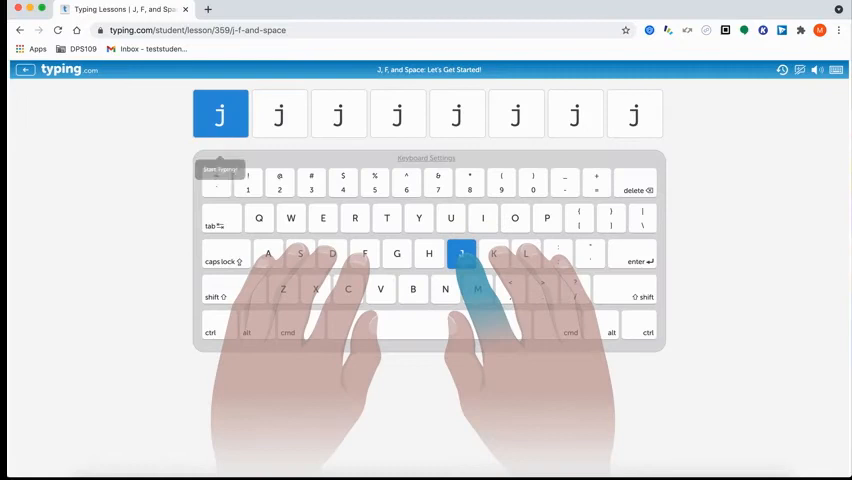
key(j)
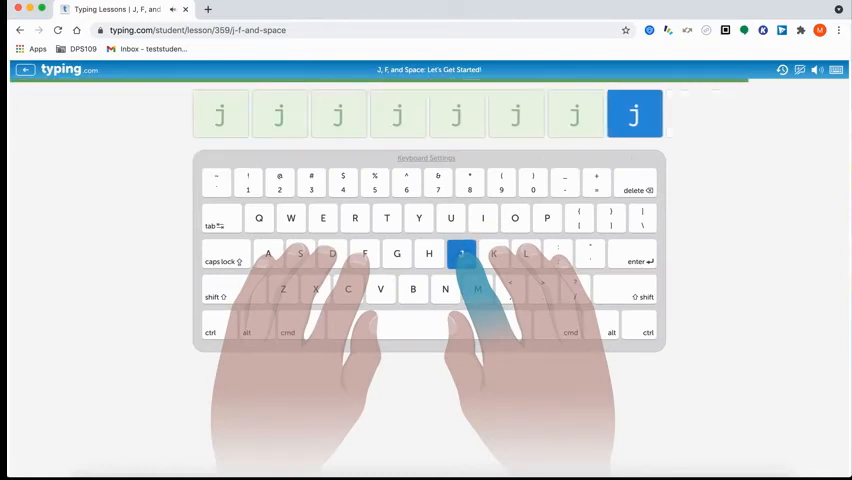
key(j)
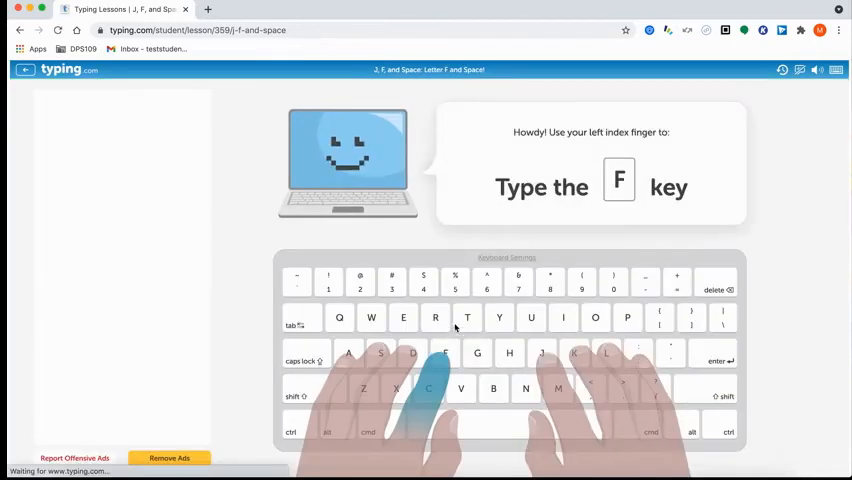
Step: Practice the F key and the f and j drill, typing one wrong letter on purpose
key(f)
text(fff)
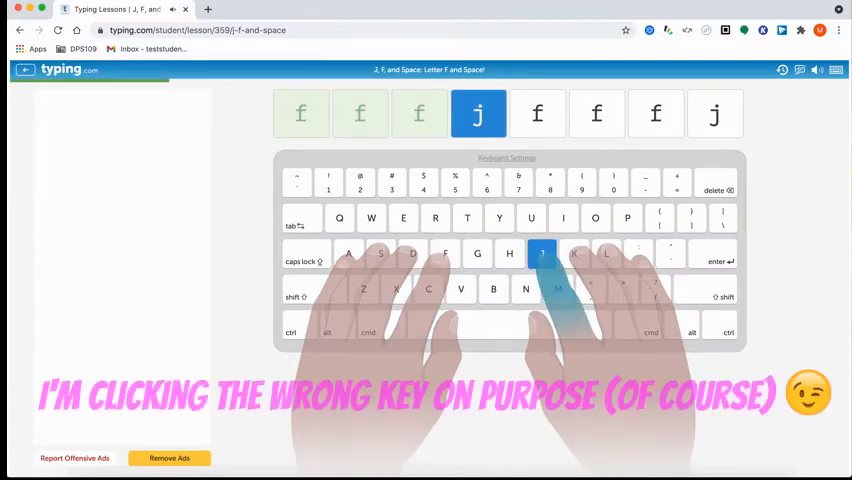
key(f)
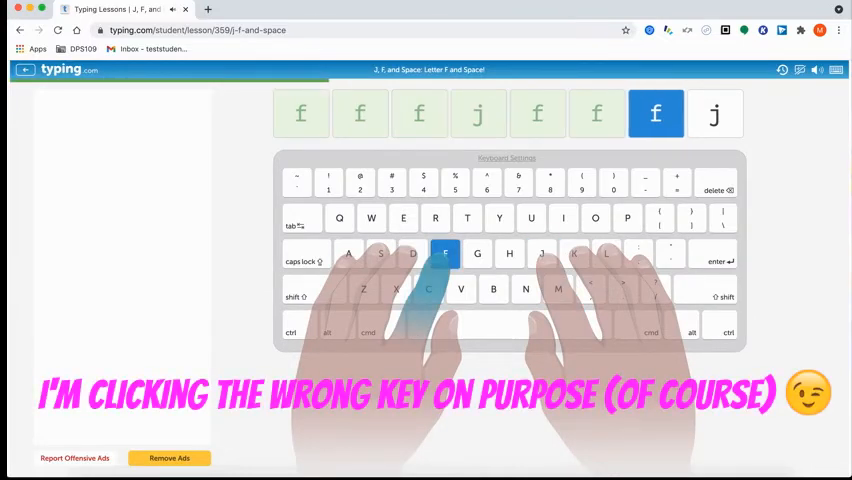
key(f)
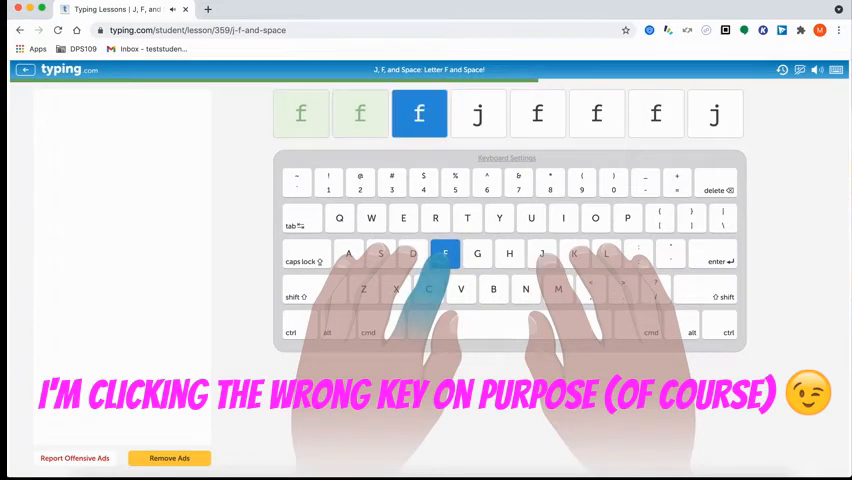
key(f)
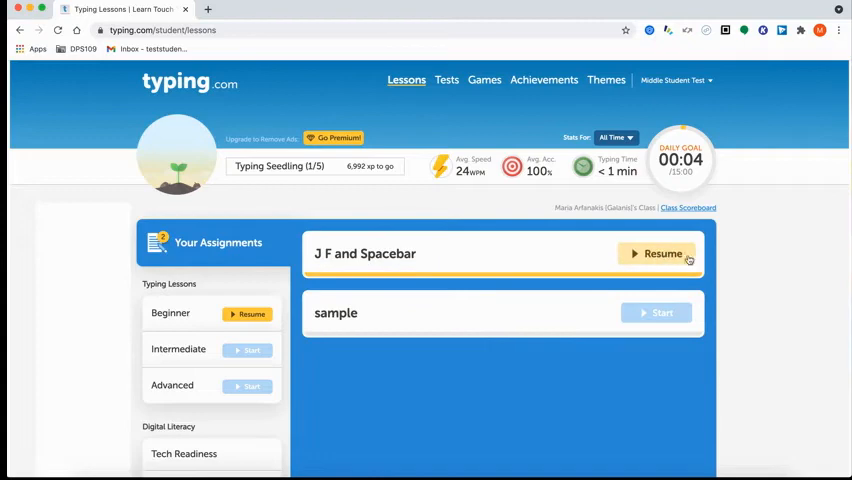
mouse_move(668, 252)
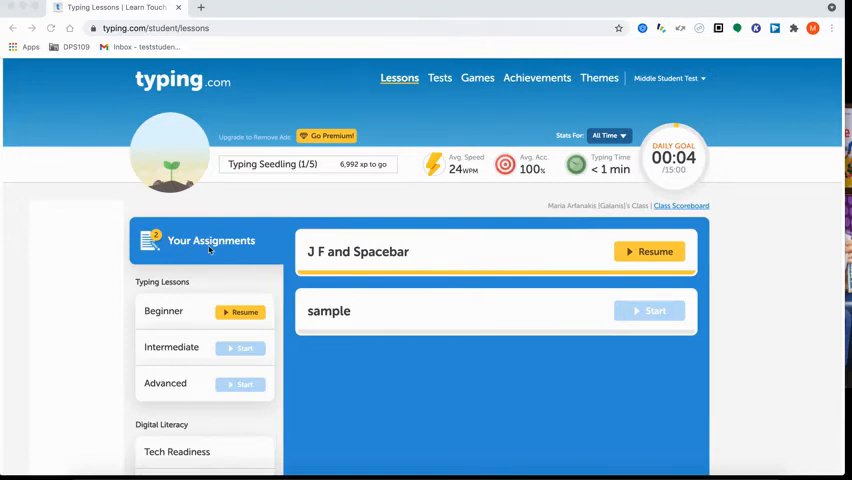
mouse_move(556, 84)
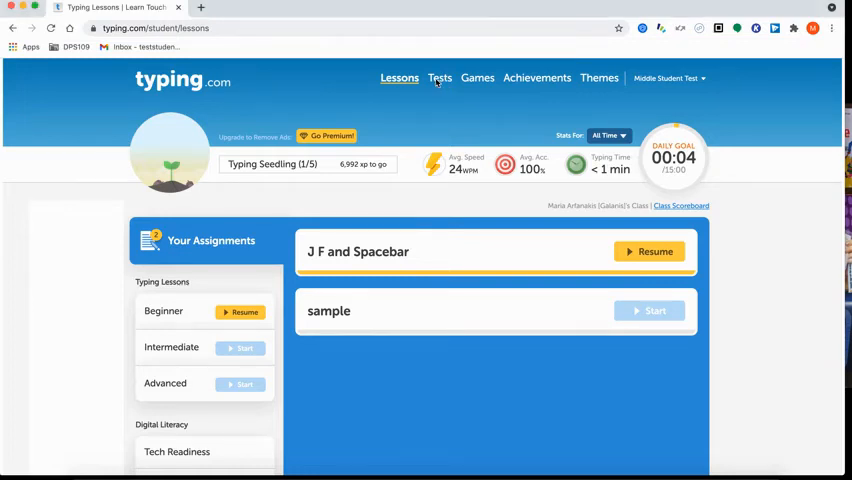
Step: Bring up the Typing Tests page listing the 1:00, 3:00 and 5:00 timed tests and page tests
click(440, 78)
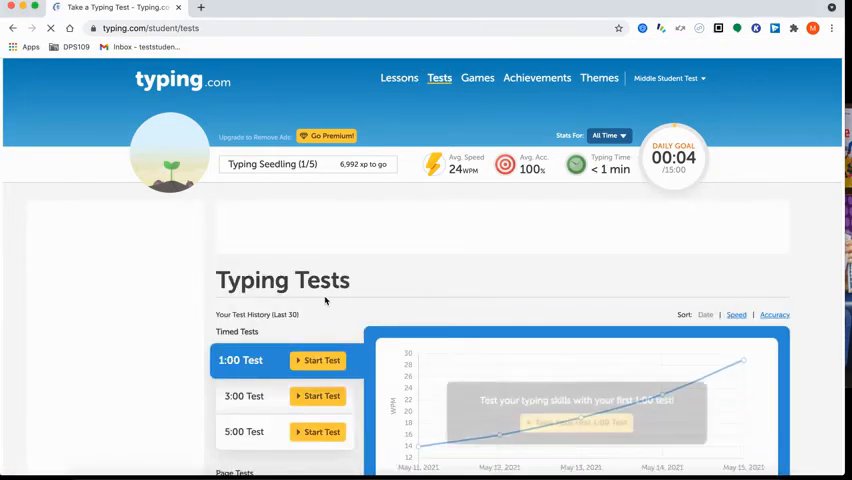
scroll(down, 3)
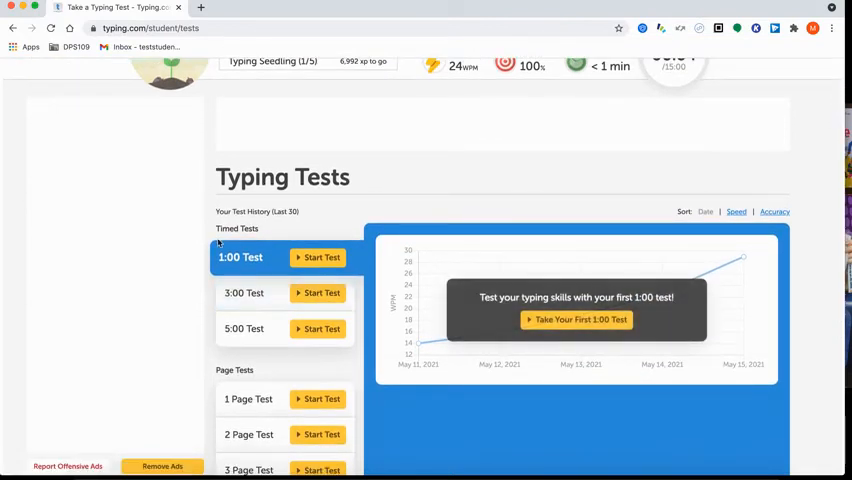
scroll(down, 3)
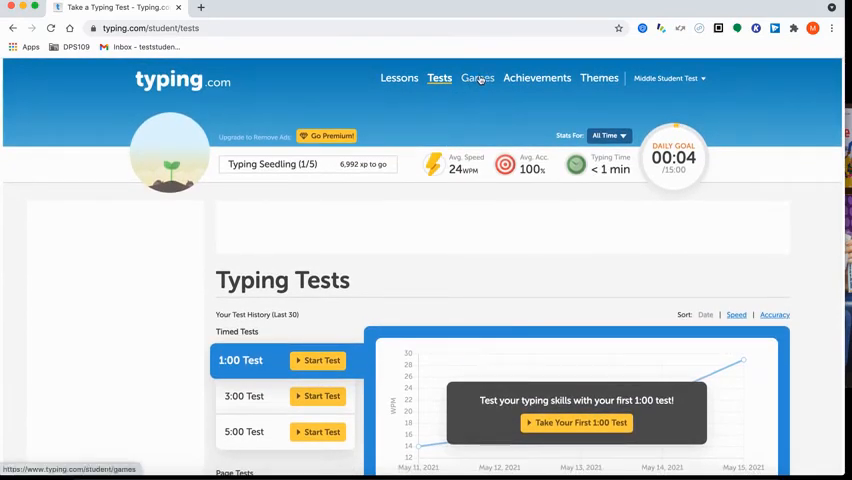
Step: Start a Keyboard Jump game from the Games page on Hard difficulty with Hard Words
click(476, 78)
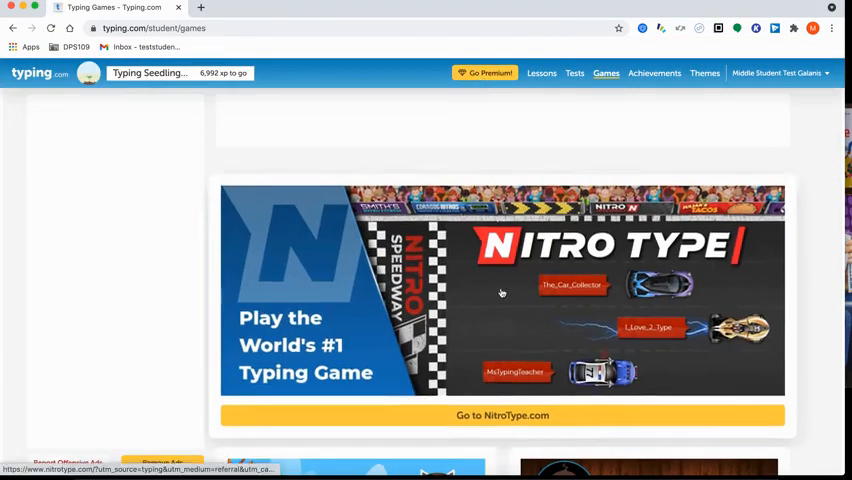
scroll(down, 3)
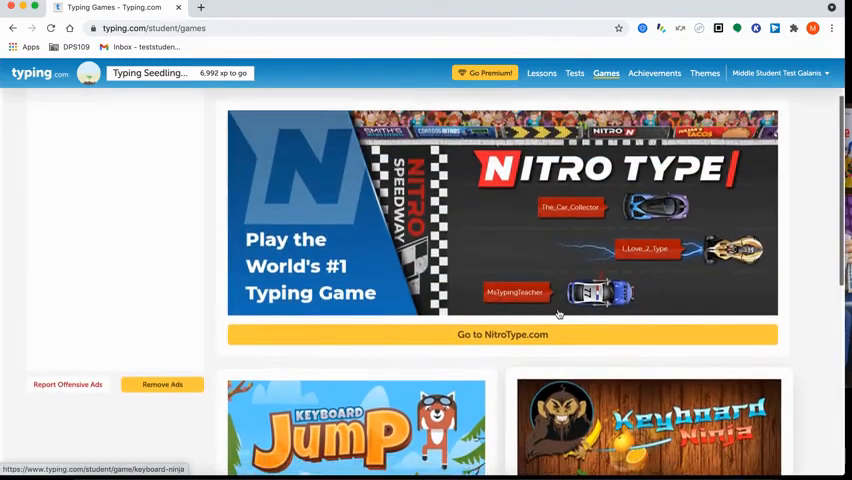
click(340, 428)
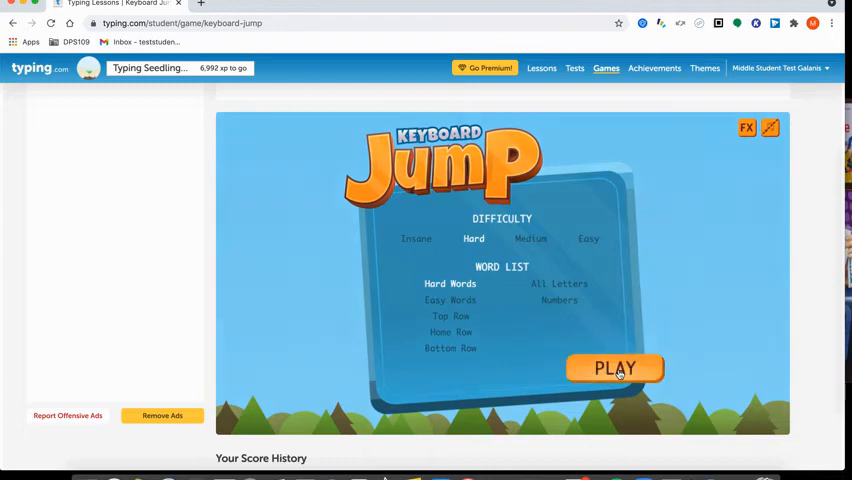
click(616, 368)
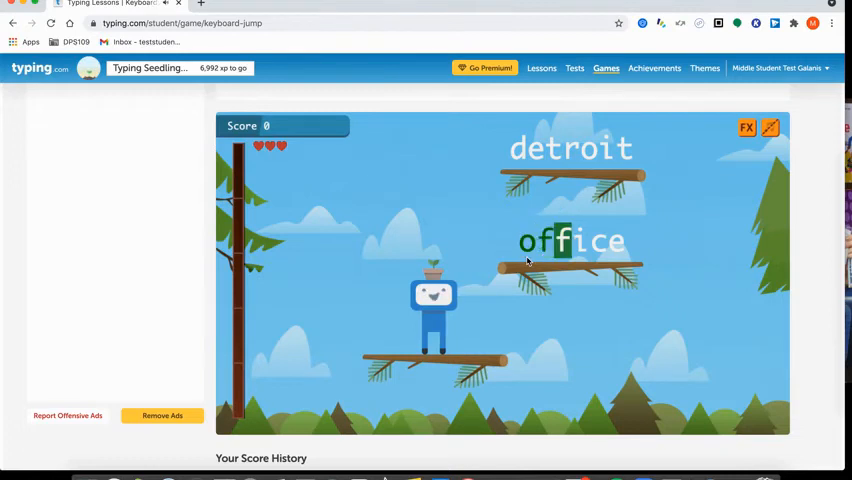
Step: Type the platform words ('office', 'cath') to build the Keyboard Jump score toward 6,565
text(office)
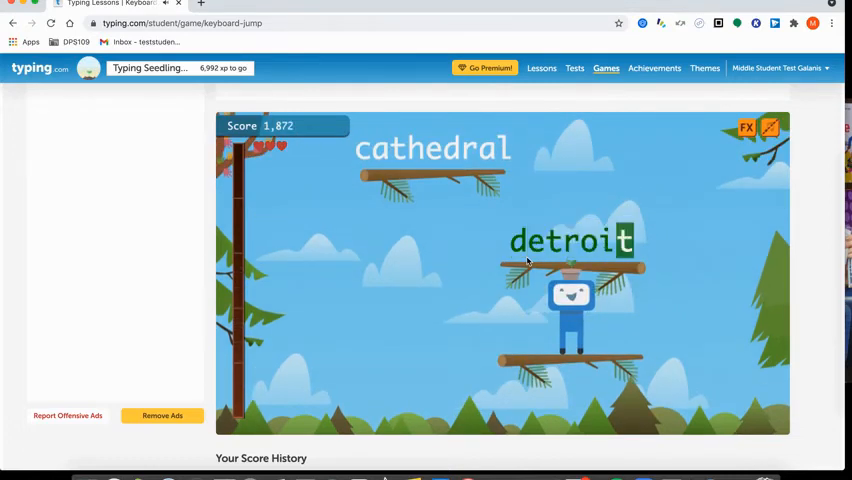
text(cath)
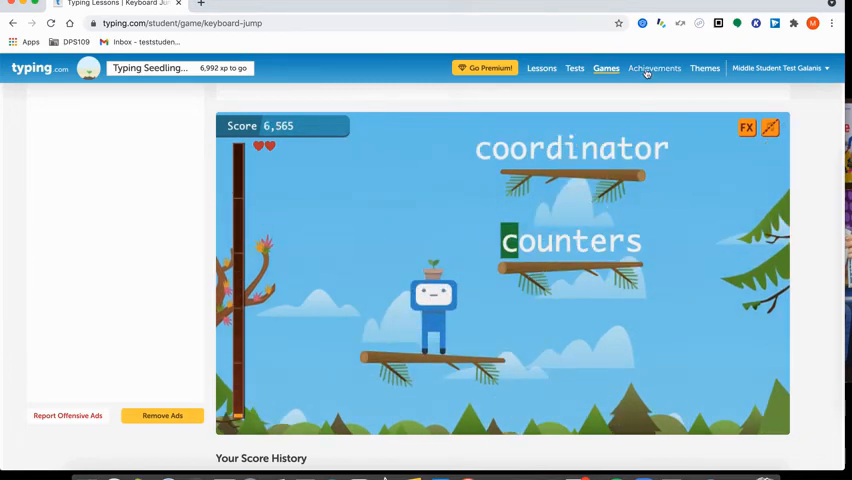
Step: Review the student's Achievements summary page
click(654, 68)
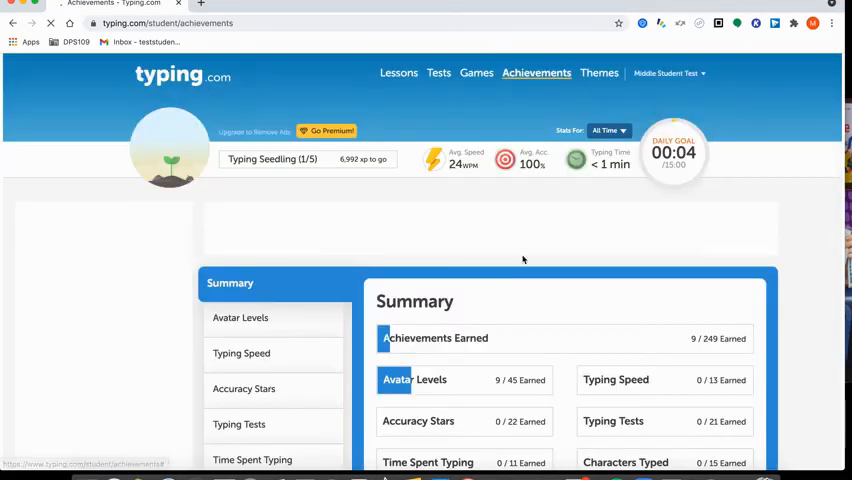
scroll(down, 3)
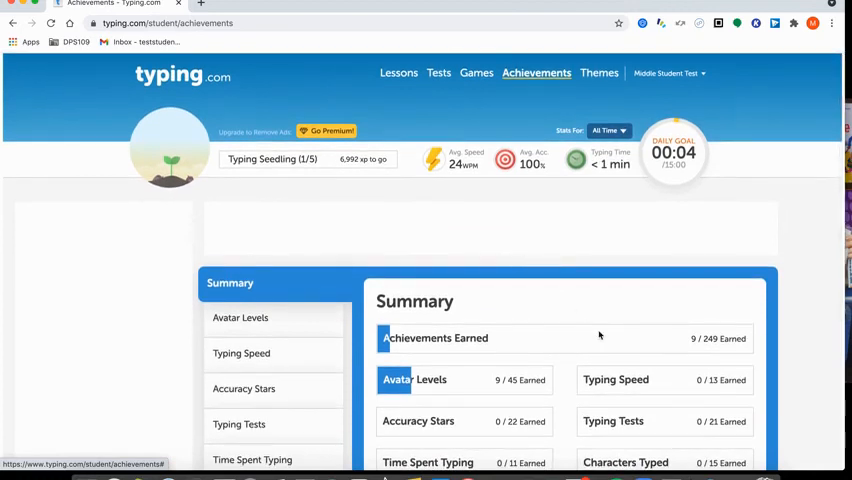
Step: Browse the personalized Themes cards available to the student
click(600, 72)
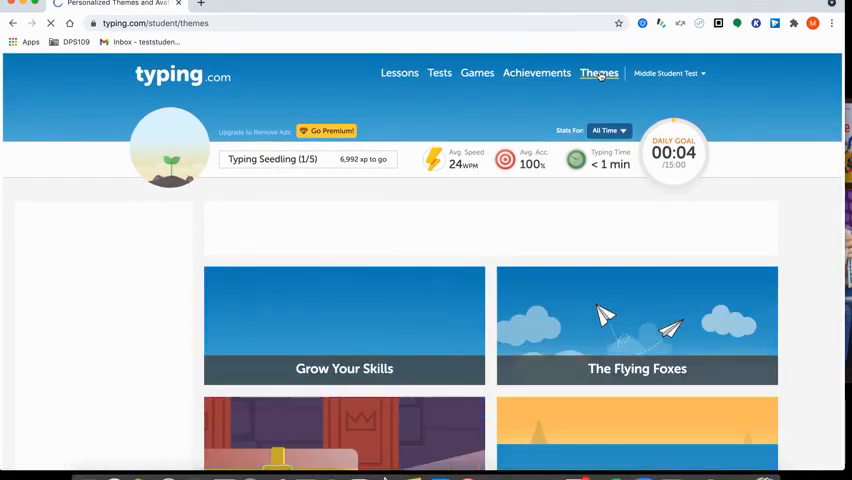
scroll(down, 3)
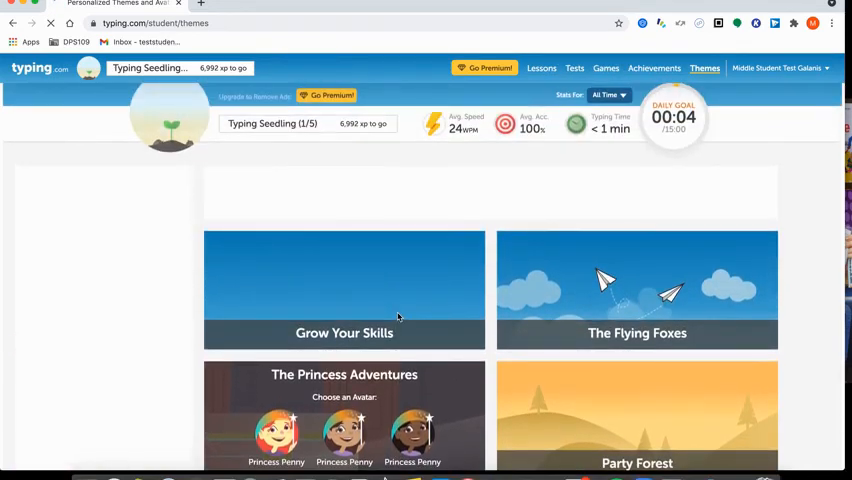
scroll(down, 3)
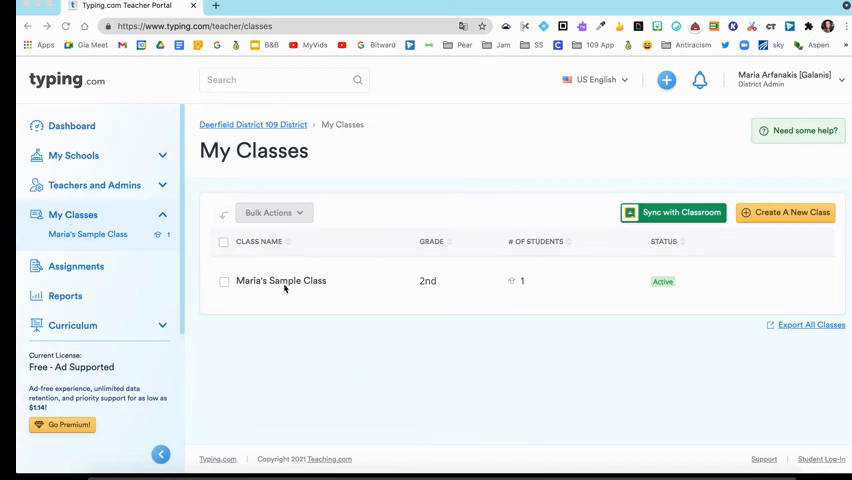
Step: View Maria's Sample Class roster showing the student's 24 WPM speed and 100% accuracy
click(280, 280)
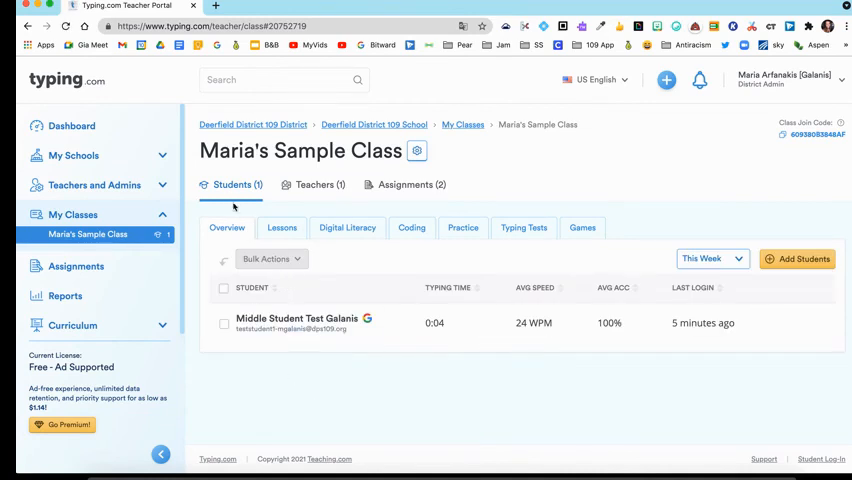
mouse_move(228, 188)
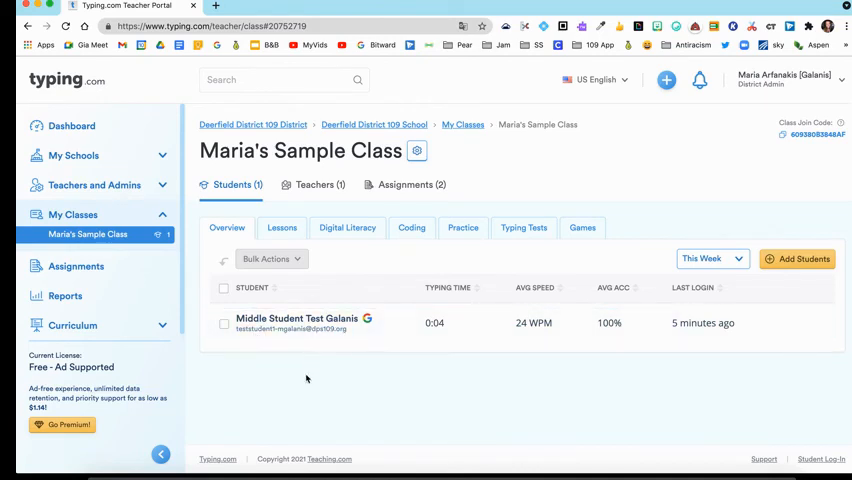
mouse_move(358, 376)
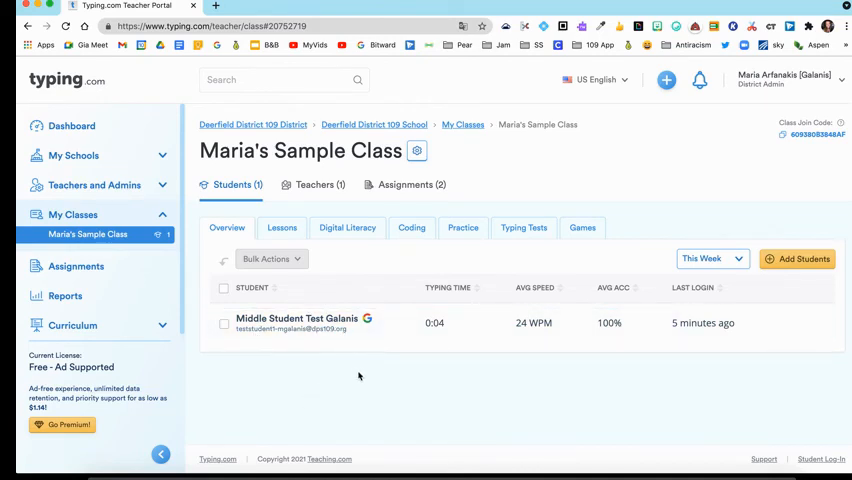
mouse_move(680, 332)
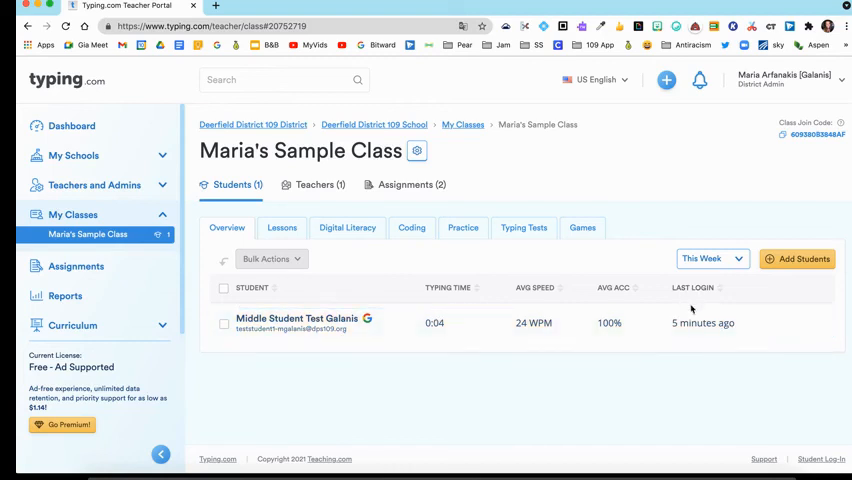
click(448, 288)
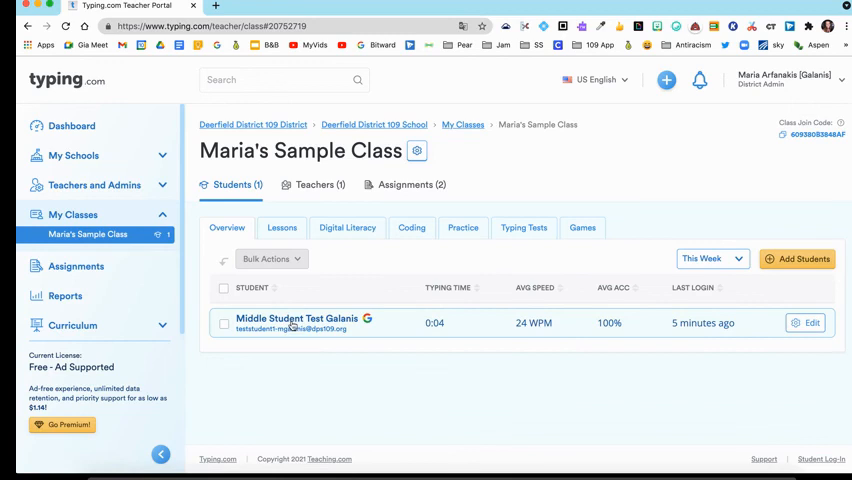
Step: View Middle Student Test Galanis's Lesson Progress, with Beginner J, F and Space at 24 WPM, 100% accuracy
click(296, 318)
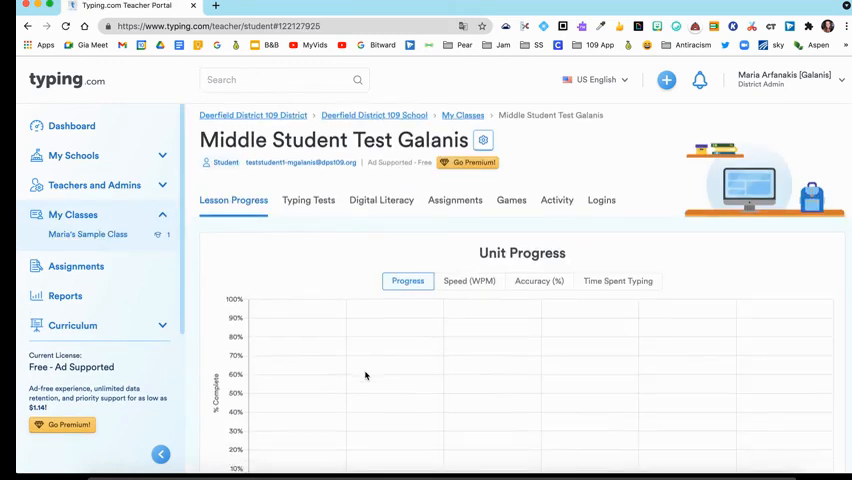
scroll(down, 3)
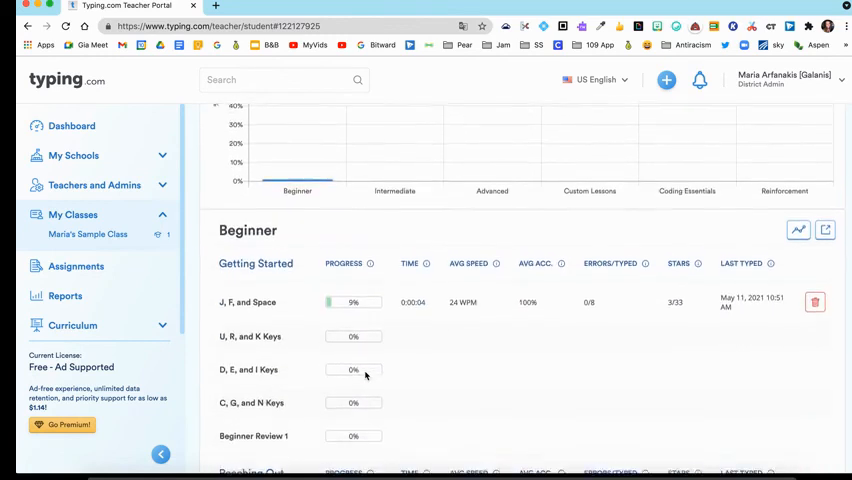
scroll(down, 3)
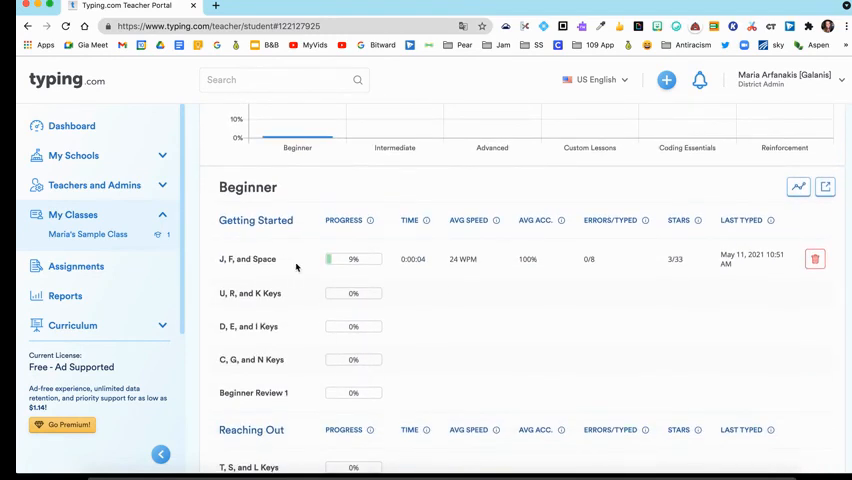
mouse_move(236, 270)
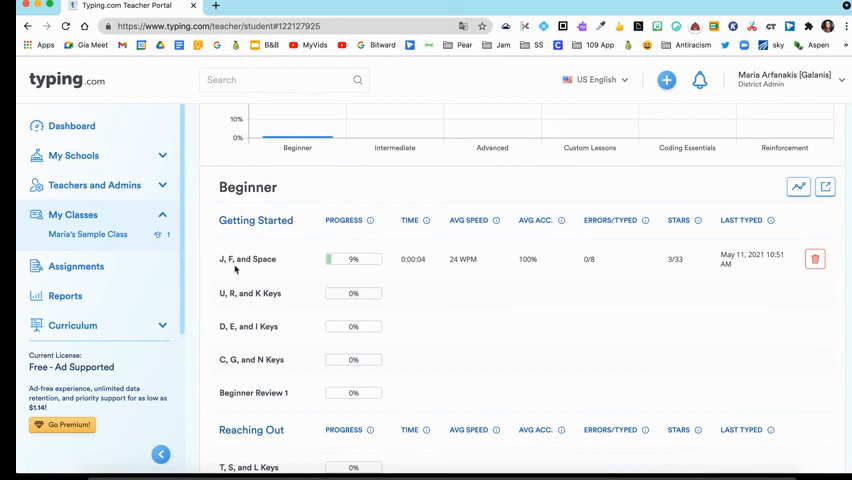
mouse_move(296, 264)
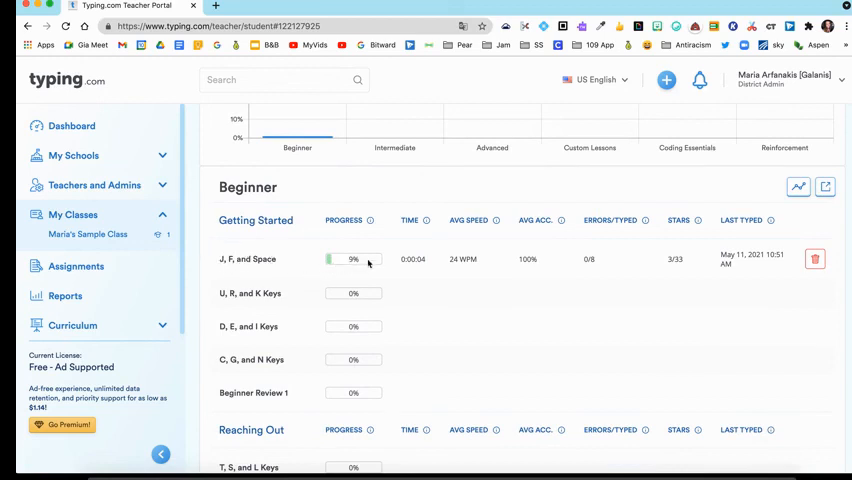
mouse_move(470, 272)
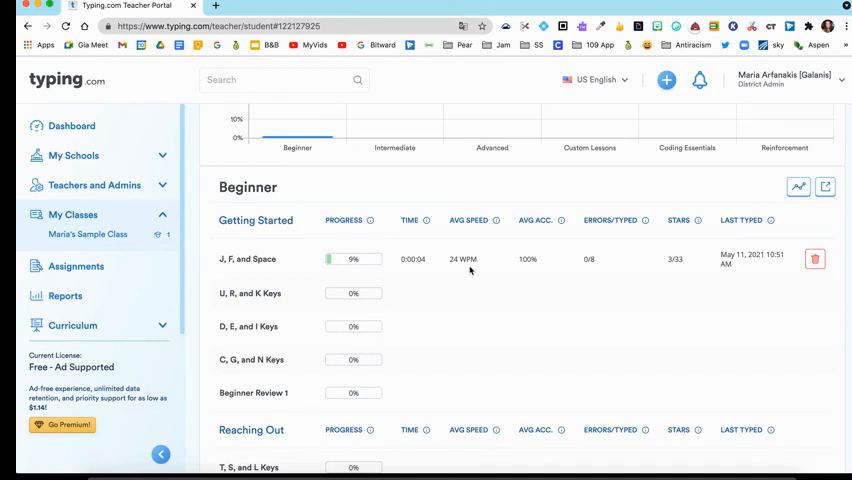
mouse_move(460, 260)
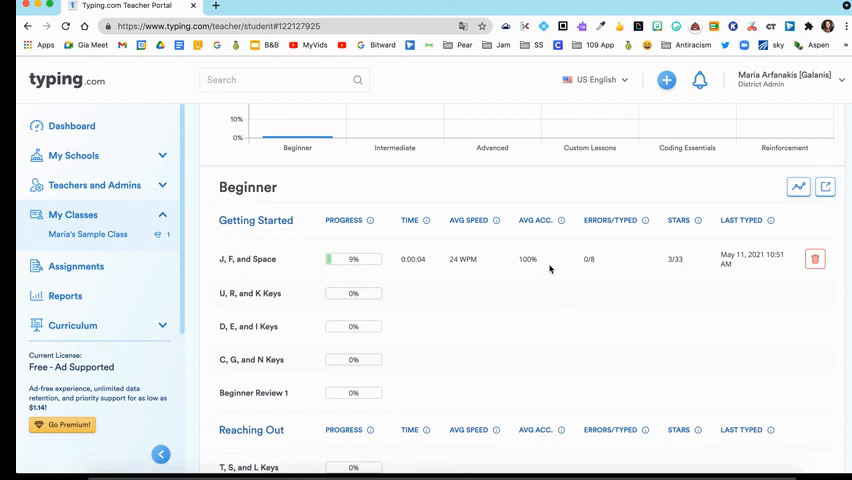
scroll(down, 3)
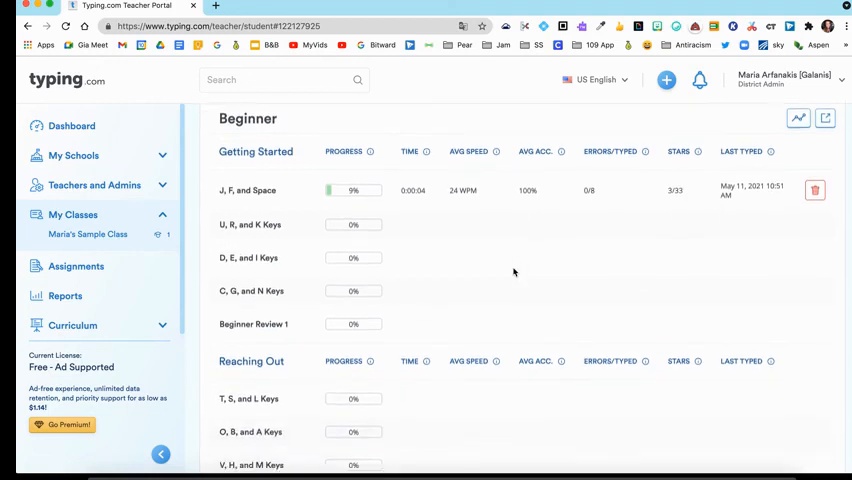